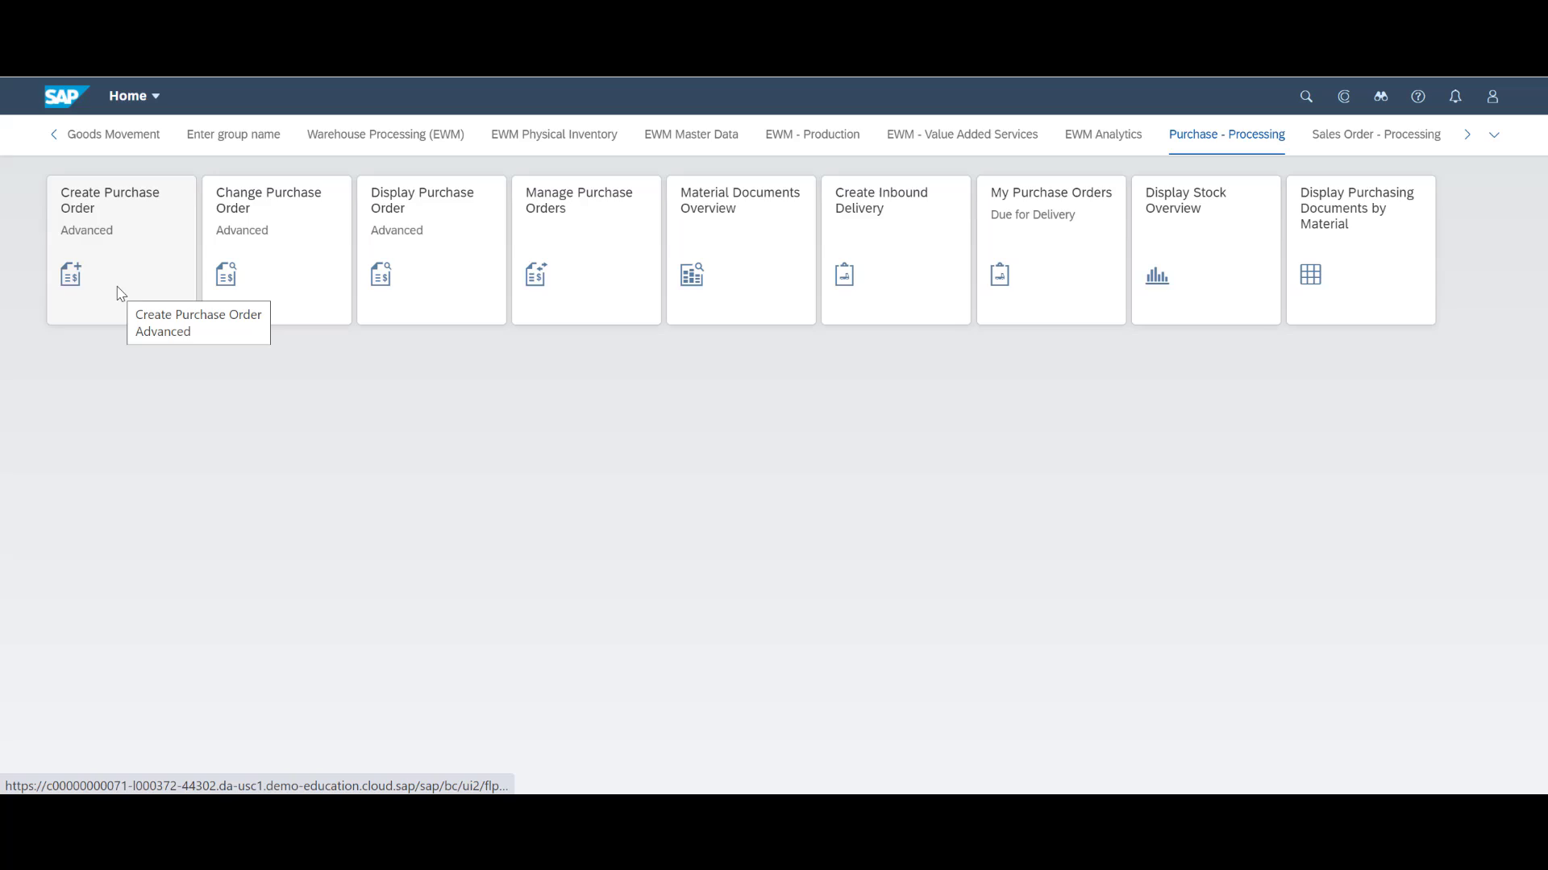
- Create and save a standard purchase order: vendor USSU-VSF35, 10 pieces EWM-A80, delivery 15.02.2021, plant 1710
{"action": "left_click", "coordinate": [110, 200]}
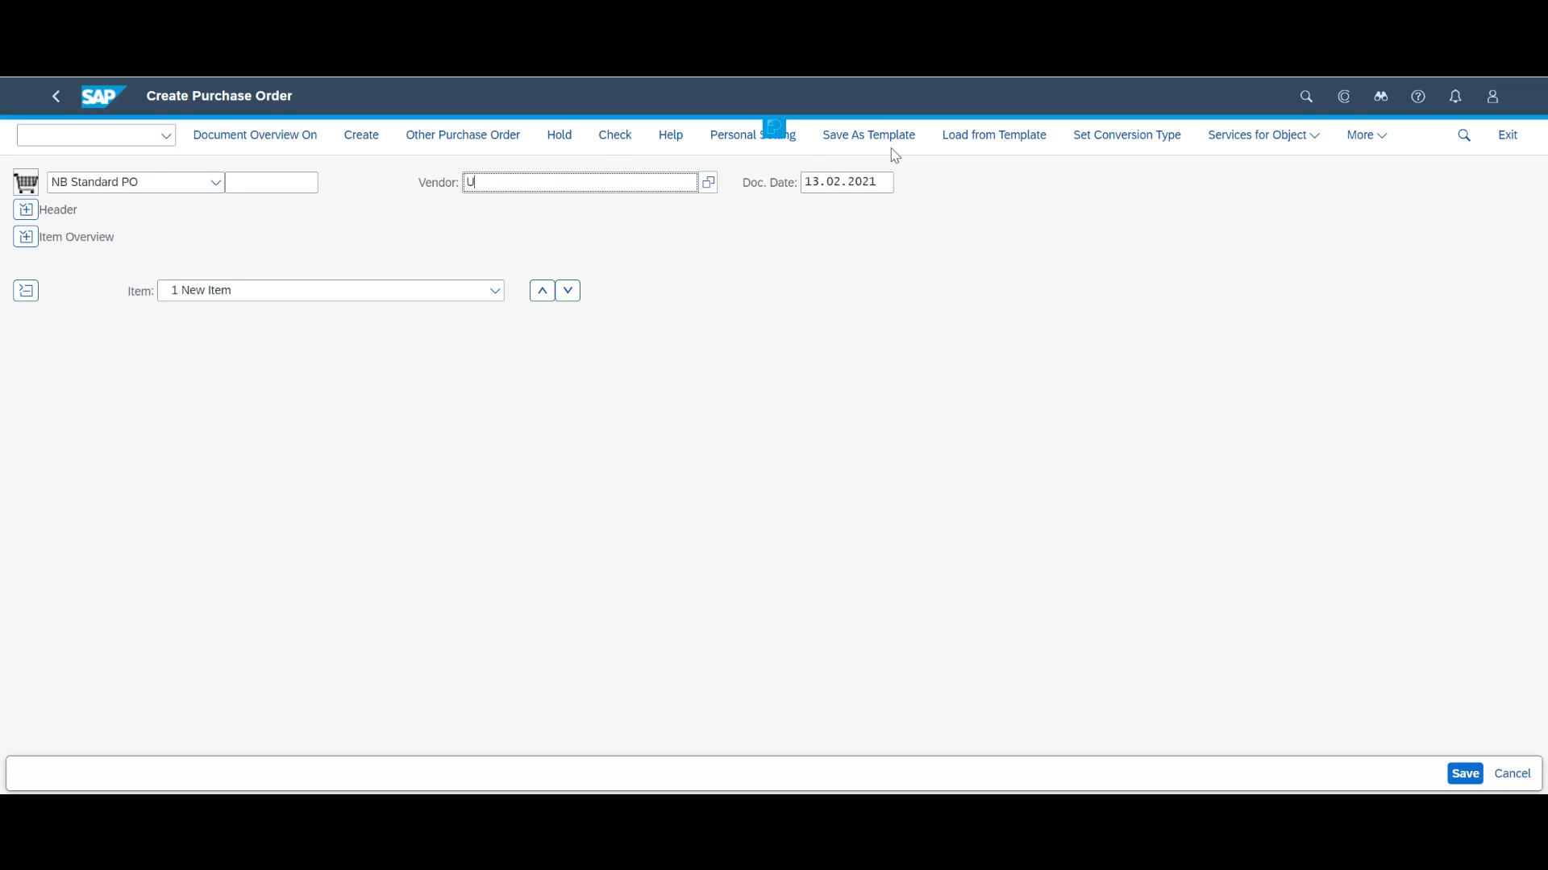
{"action": "type", "text": "SSU-V"}
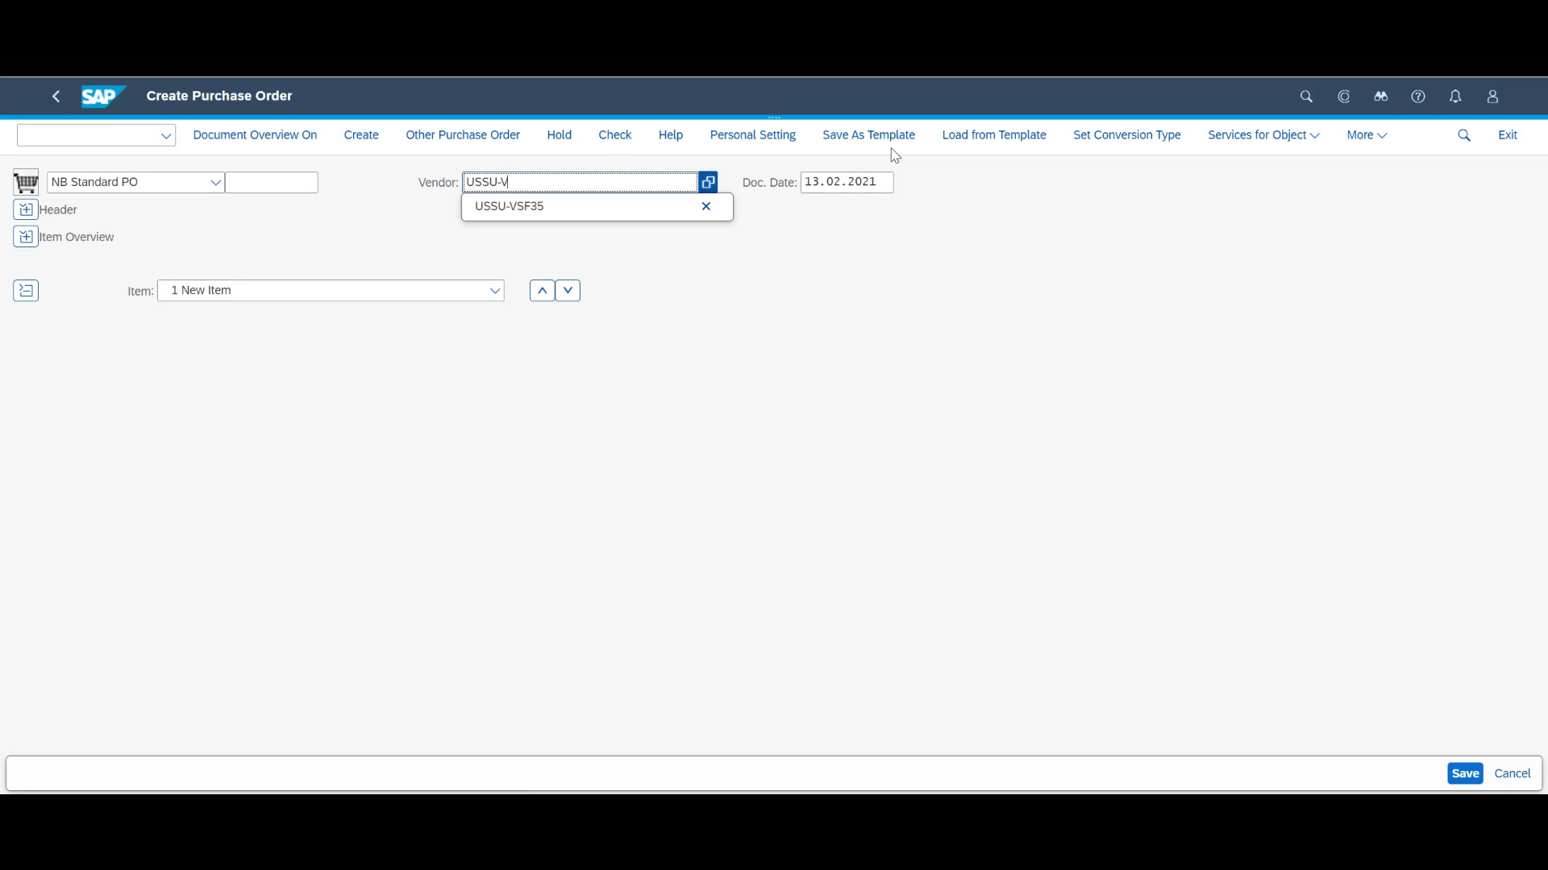
{"action": "left_click", "coordinate": [510, 206]}
{"action": "type", "text": "1710"}
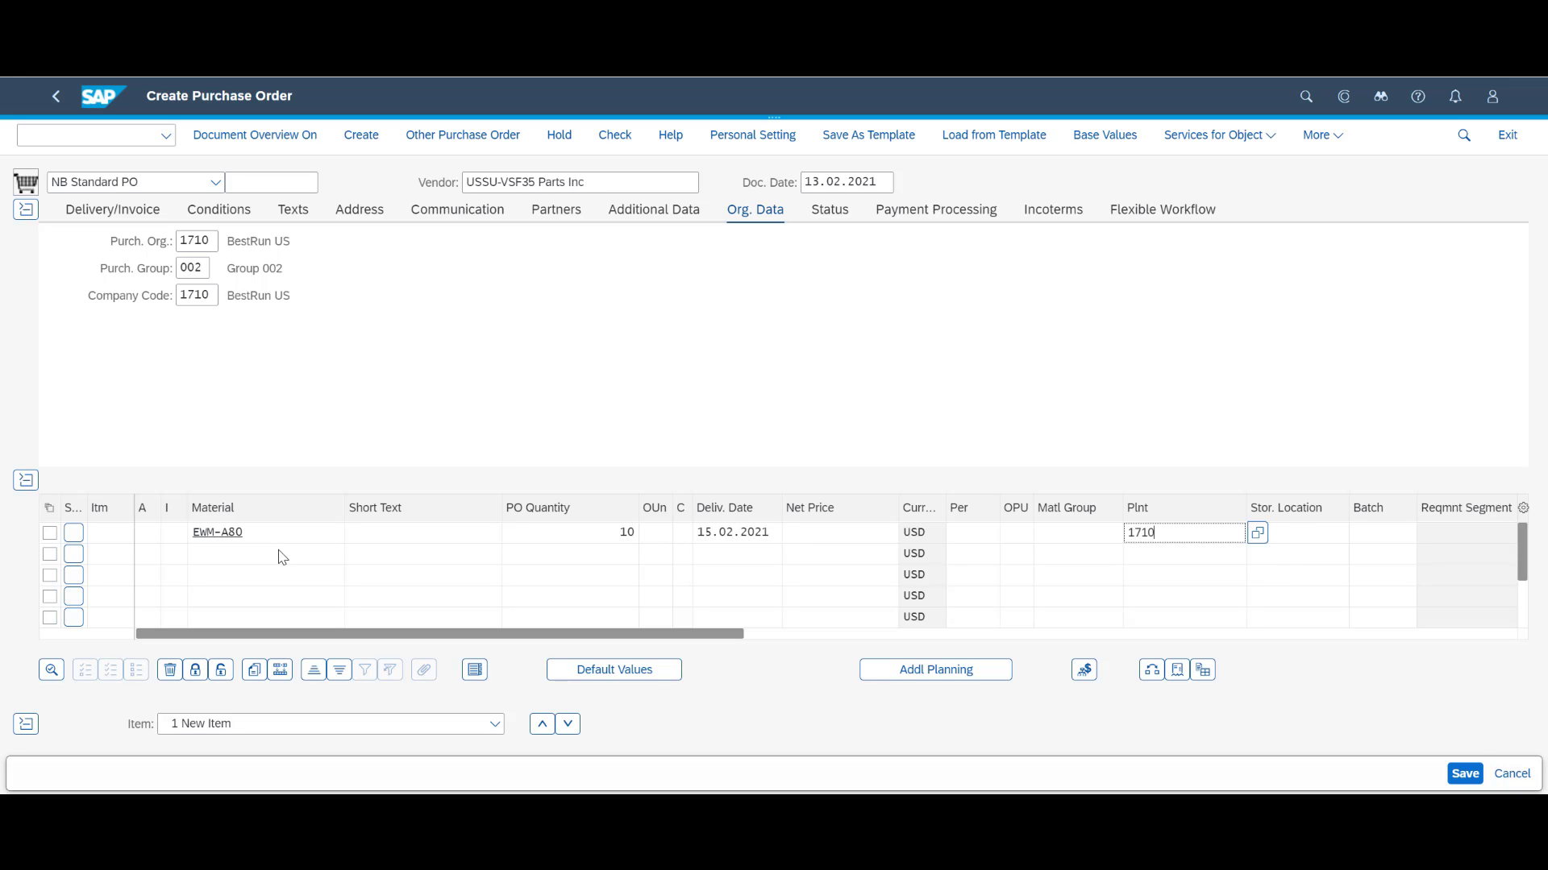
{"action": "left_click", "coordinate": [1465, 772]}
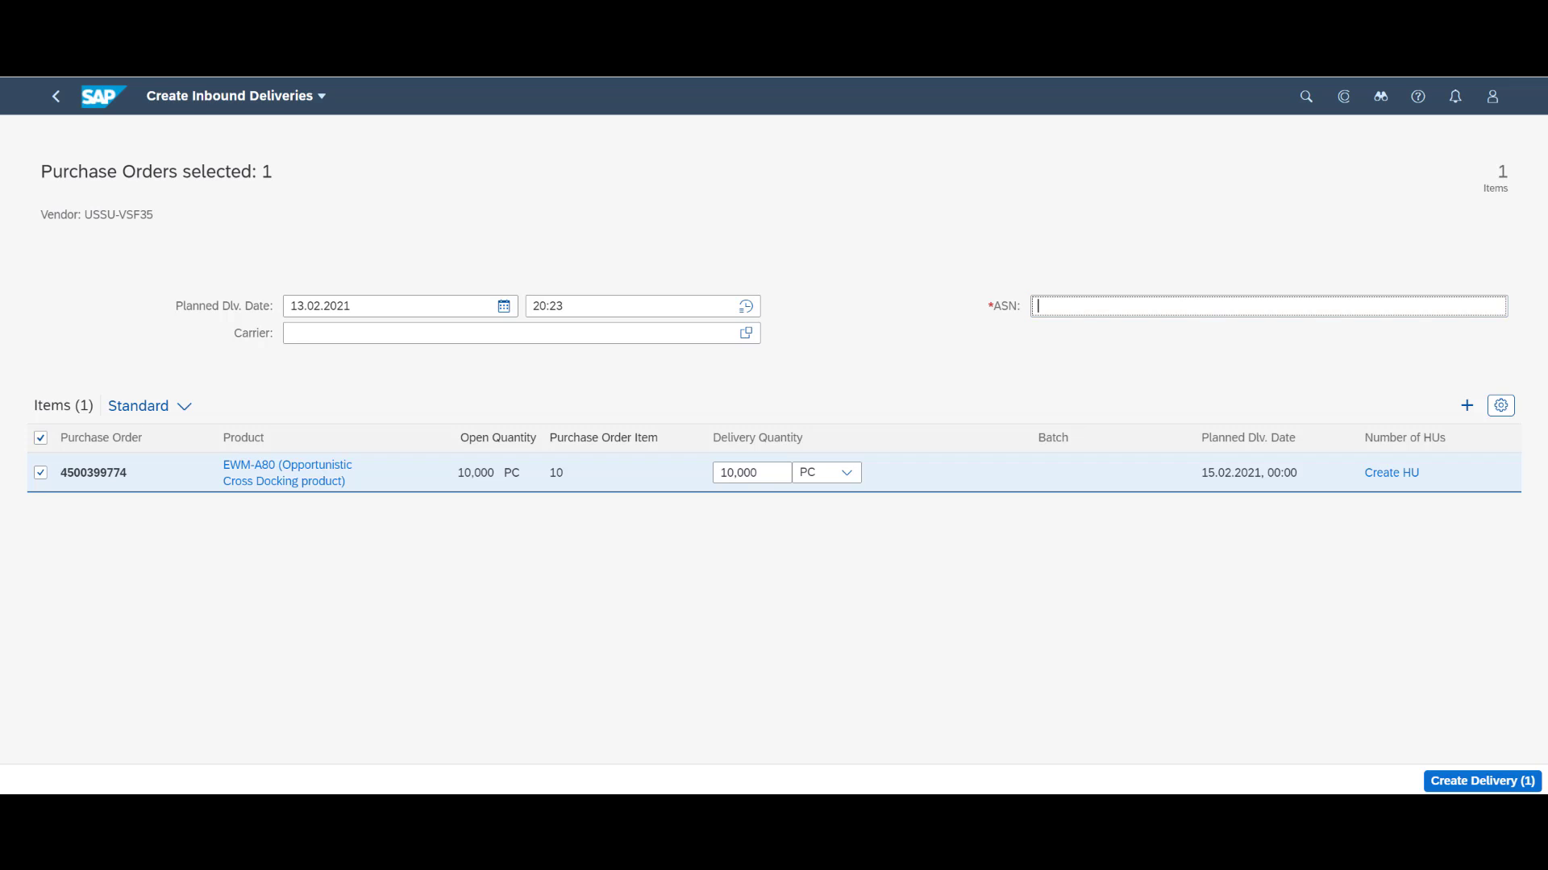
- Create inbound delivery 21804 with ASN CROSS-DOCK-TROND for the purchase order
{"action": "type", "text": "CROSS-DOCK-T"}
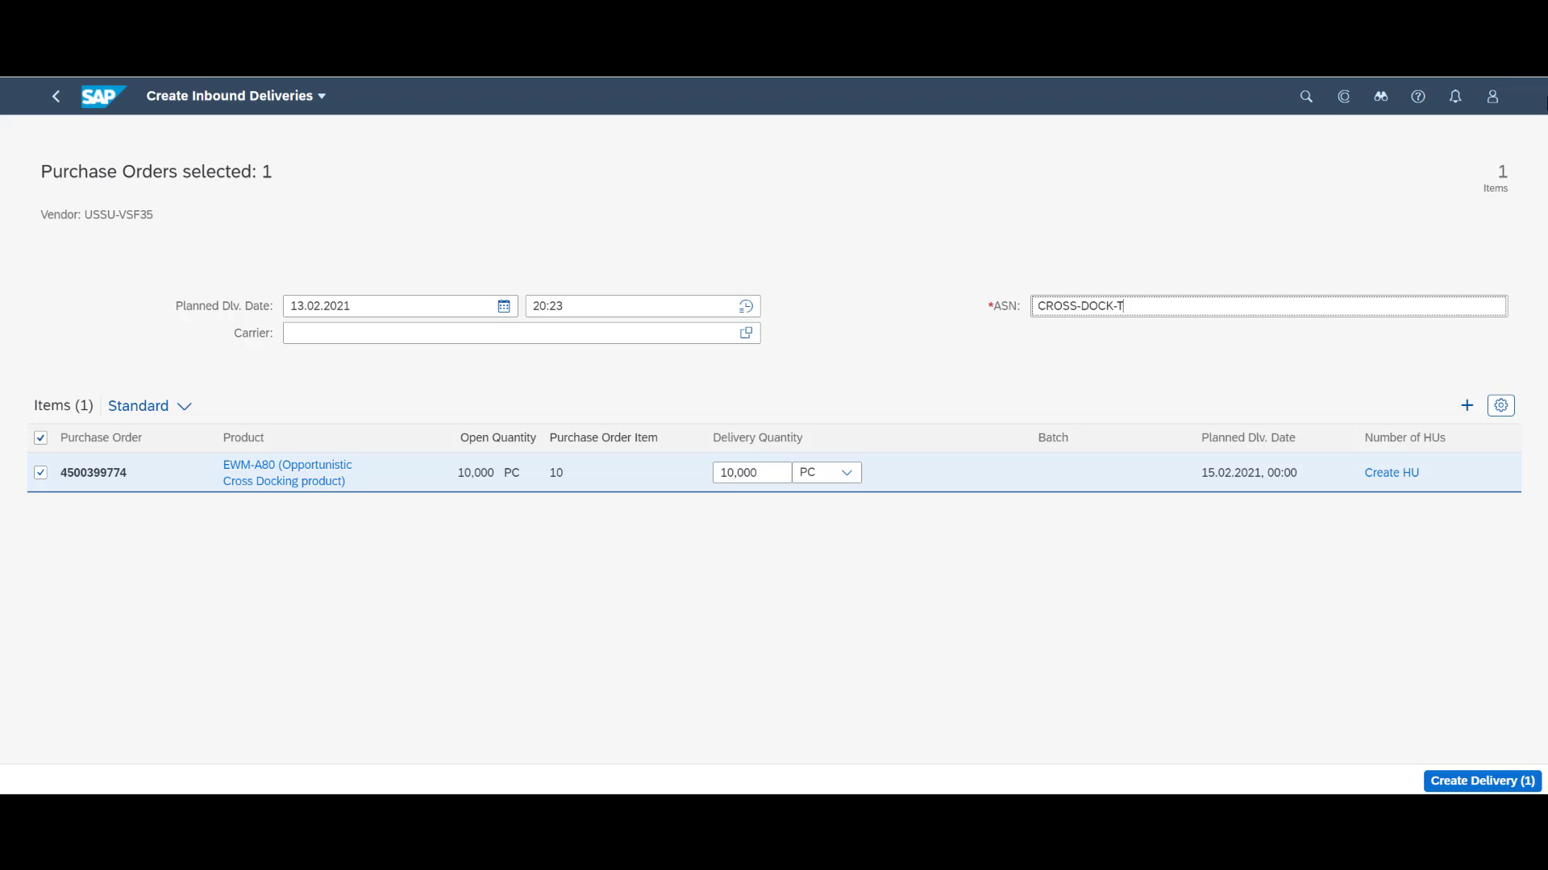
{"action": "left_click", "coordinate": [1480, 781]}
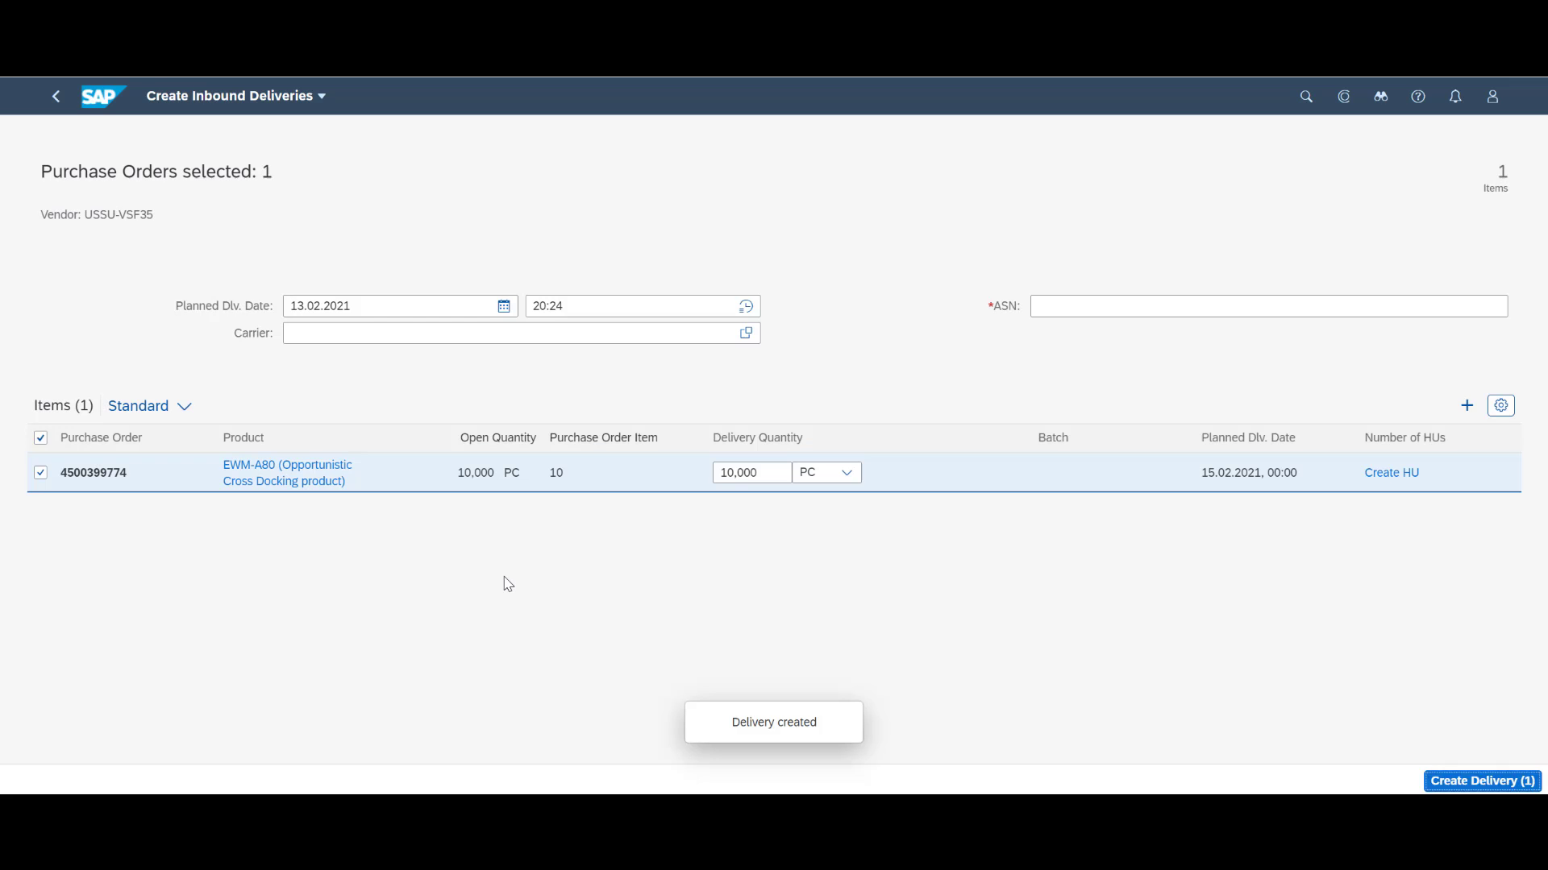
{"action": "left_click", "coordinate": [1480, 781]}
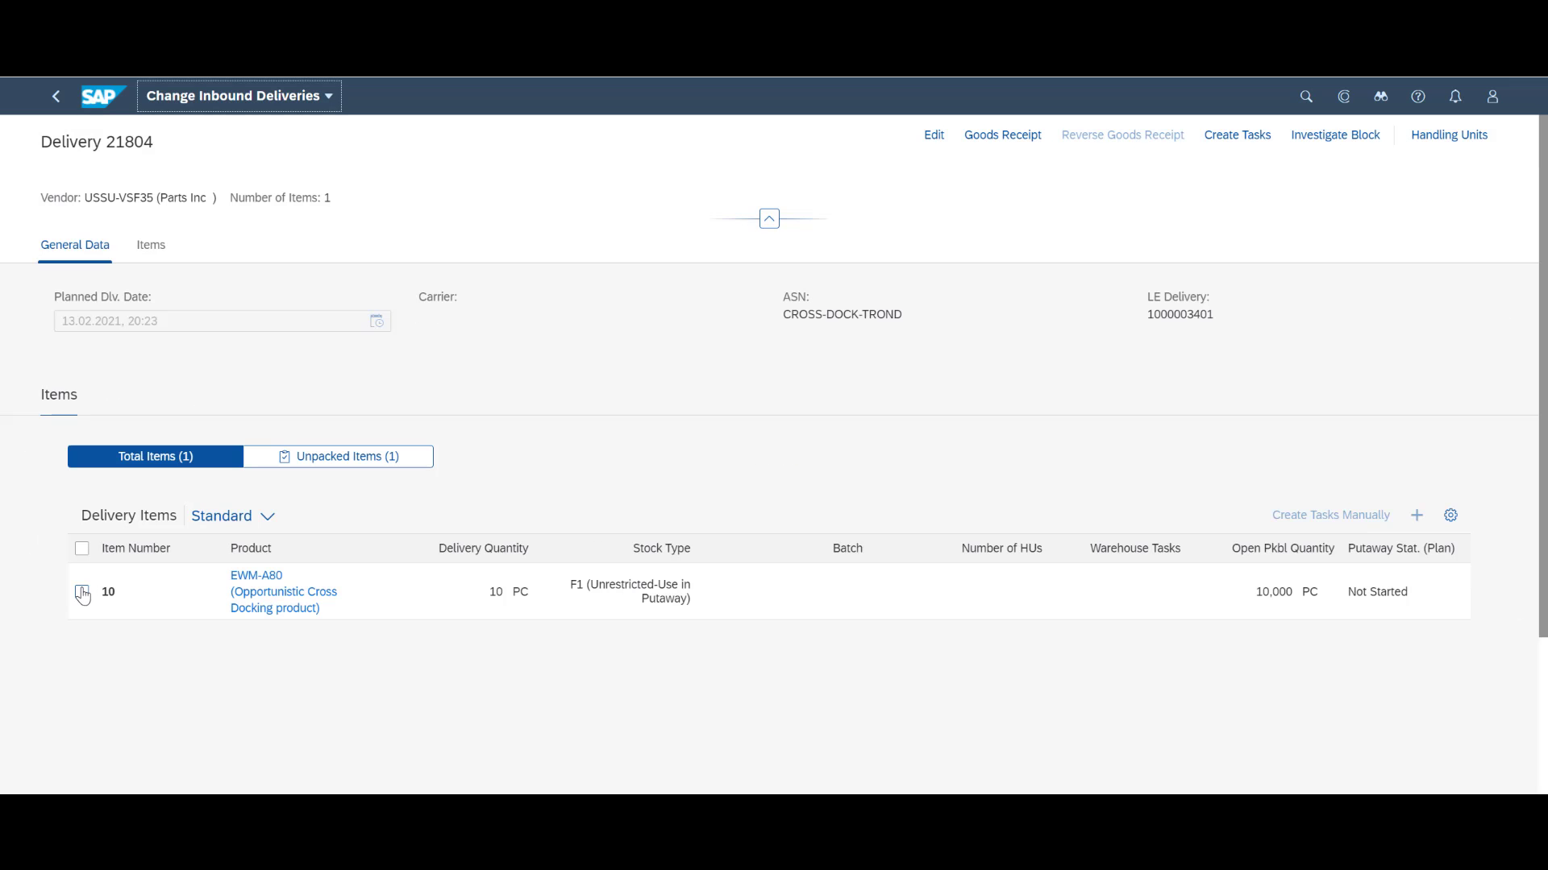
- Post goods receipt for the EWM-A80 delivery item and return to the launchpad home
{"action": "left_click", "coordinate": [1001, 136]}
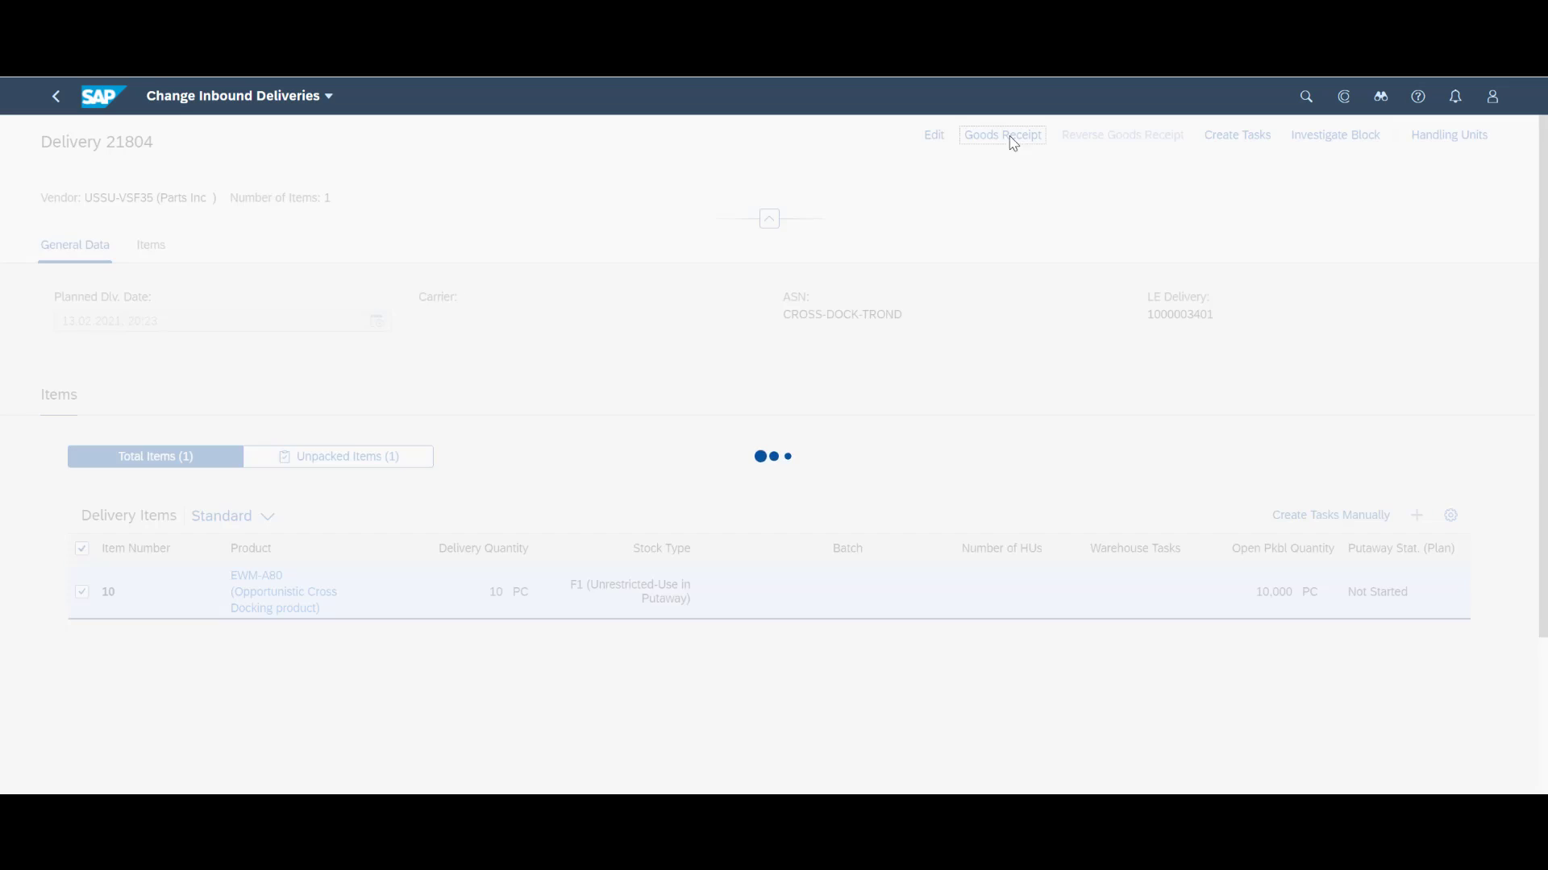
{"action": "left_click", "coordinate": [999, 136]}
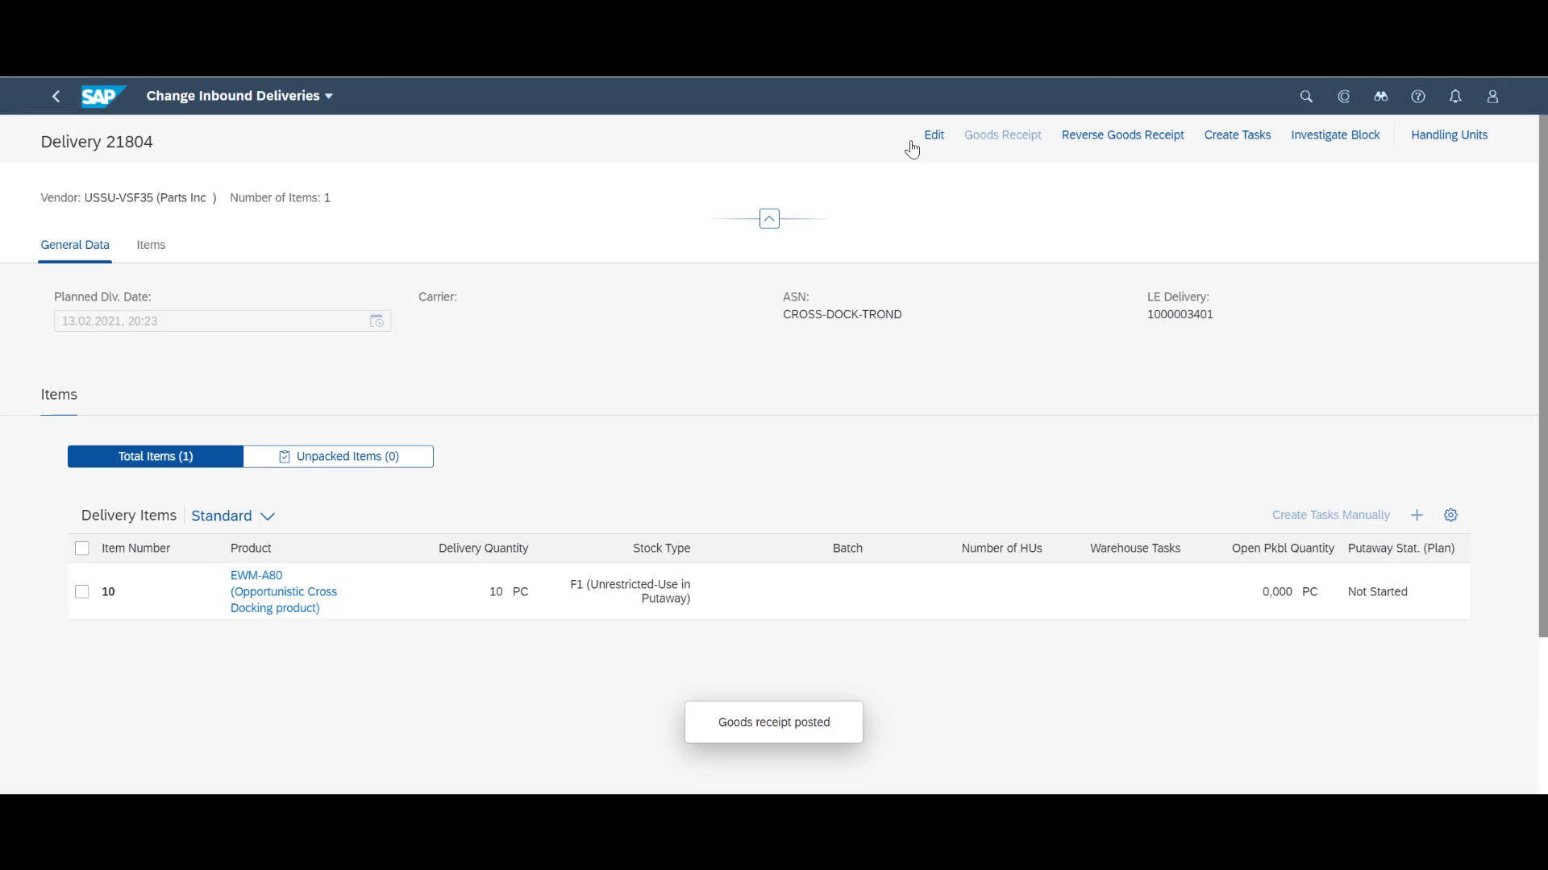
{"action": "left_click", "coordinate": [56, 95]}
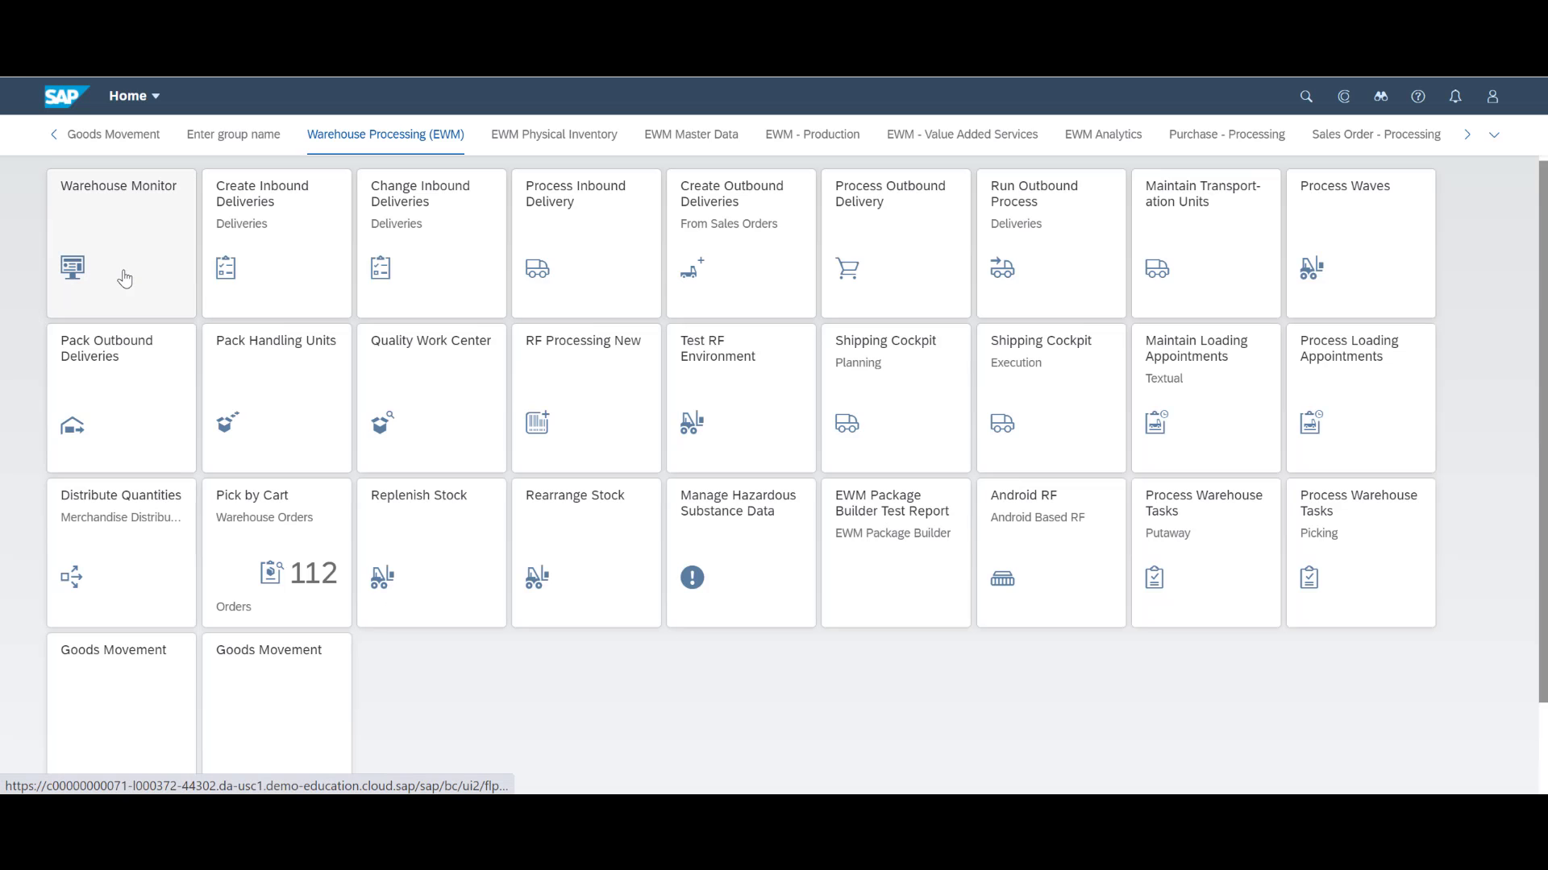
- Query available stock for EWM-A80 in the warehouse monitor, showing 10 PC in bin GR-CROSS-DOCK
{"action": "left_click", "coordinate": [118, 241]}
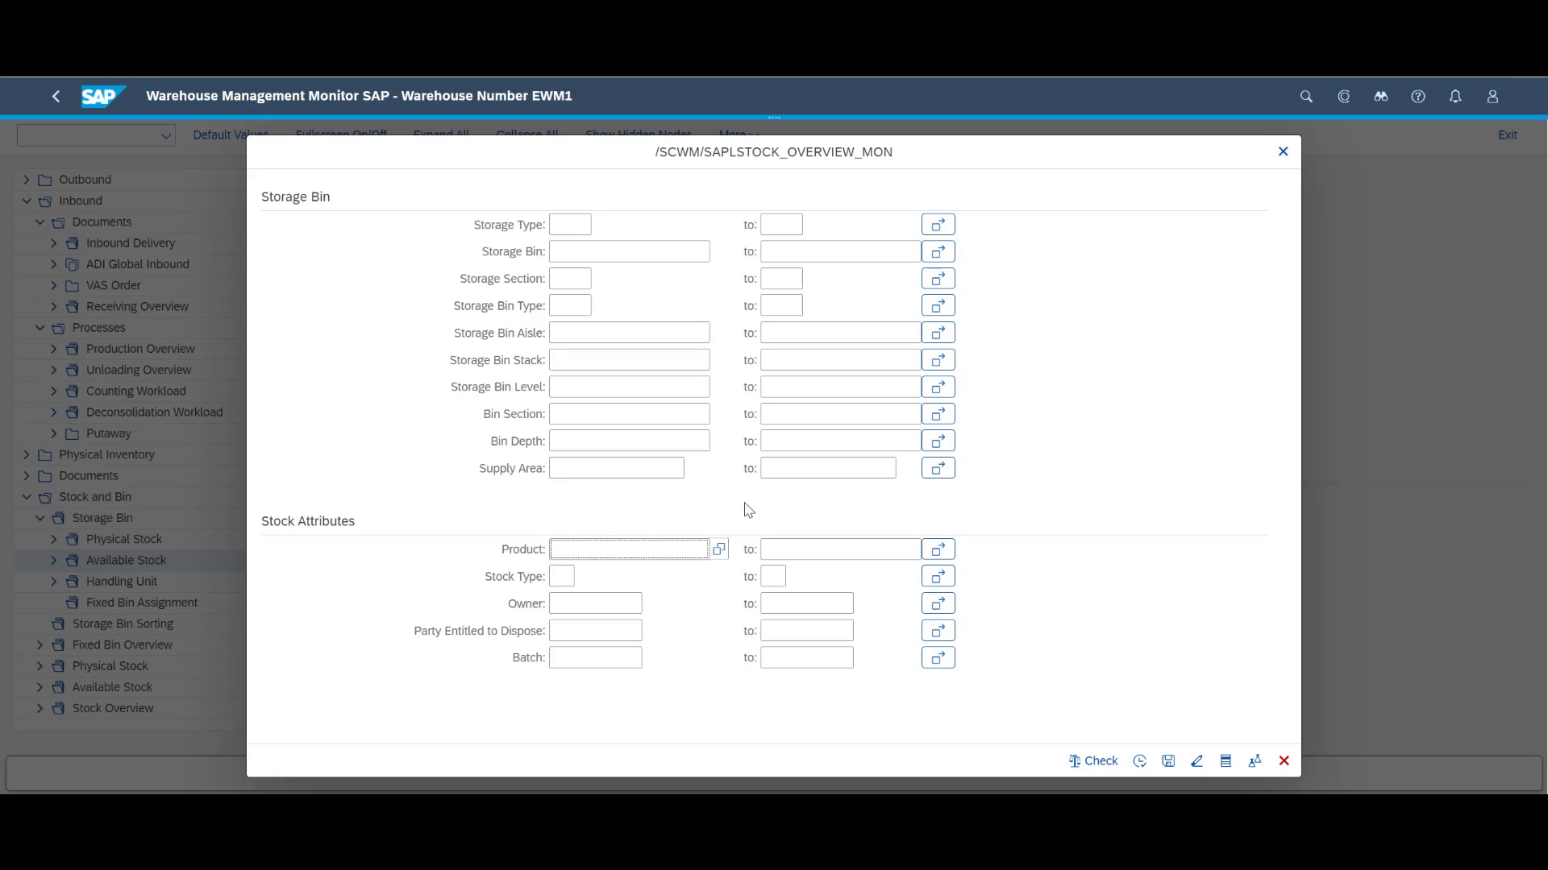
{"action": "type", "text": "EWM-A"}
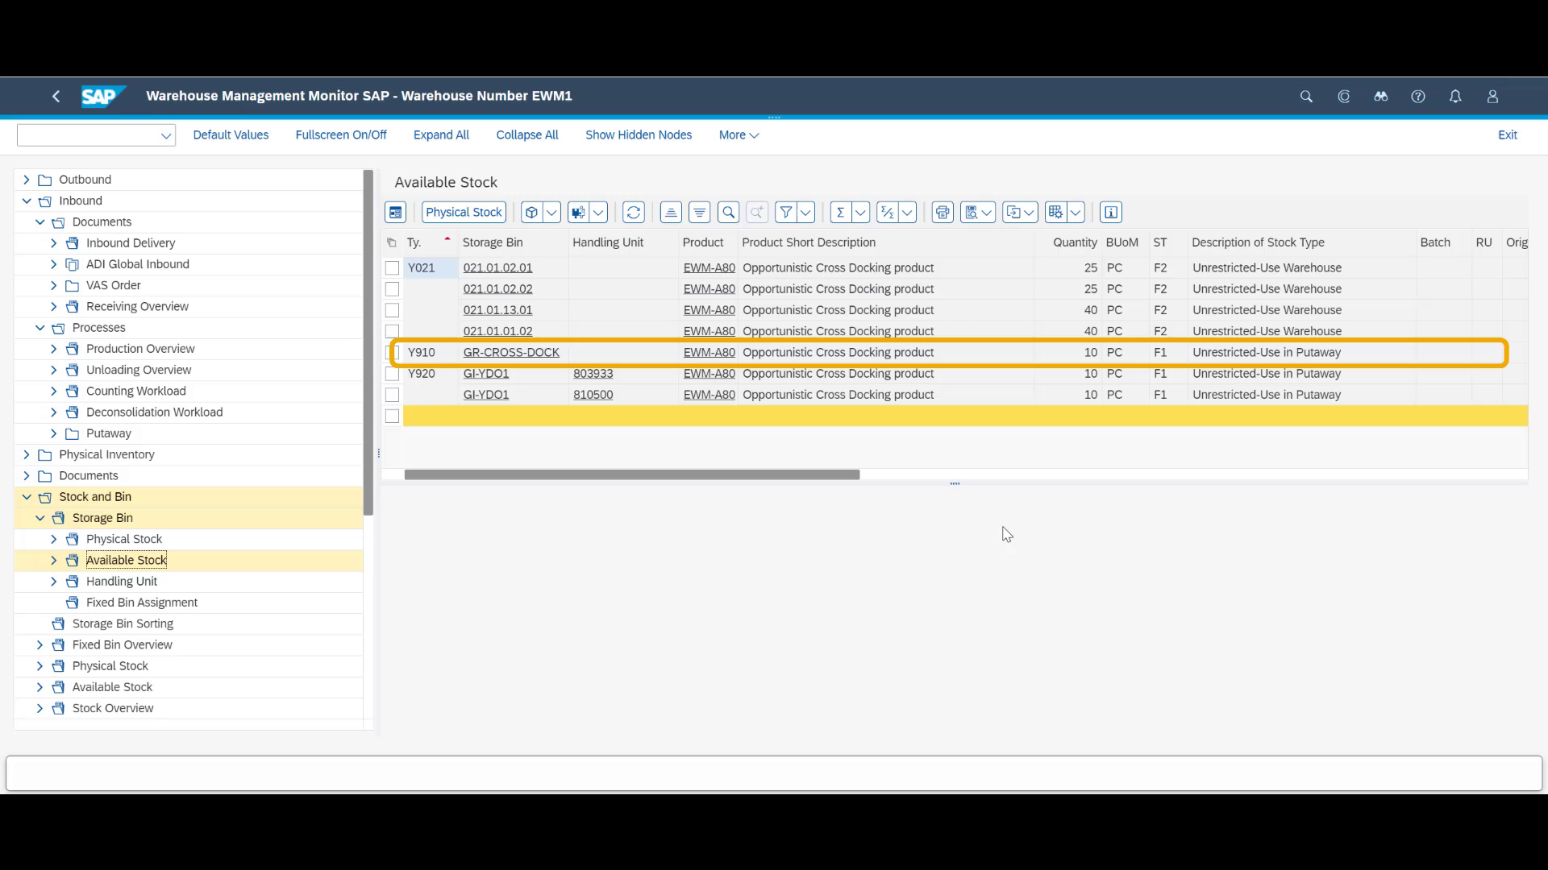
{"action": "mouse_move", "coordinate": [552, 373]}
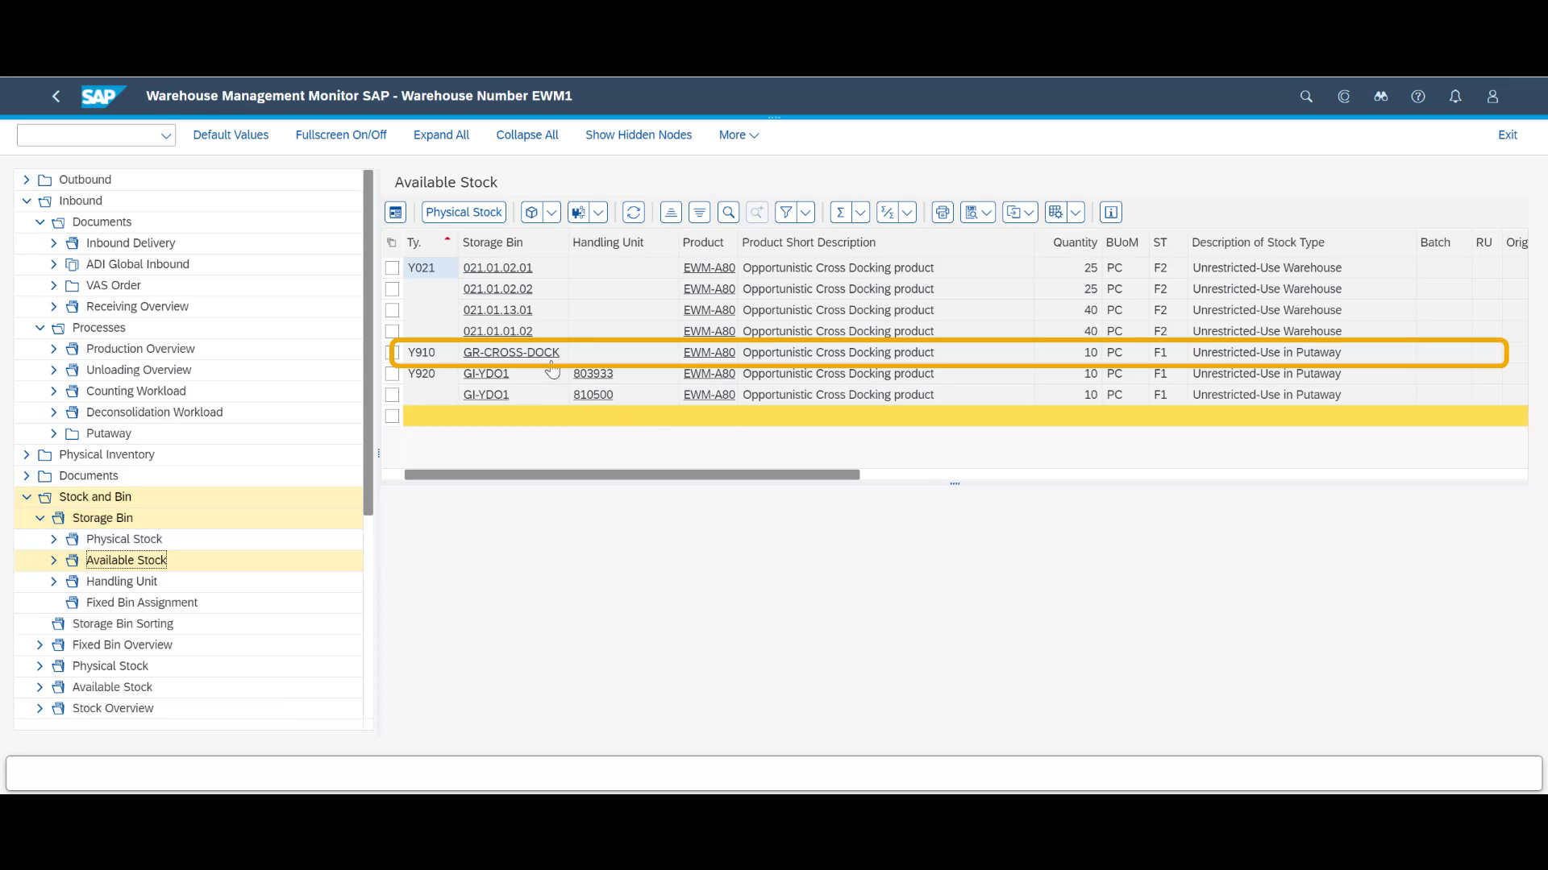
{"action": "mouse_move", "coordinate": [524, 292]}
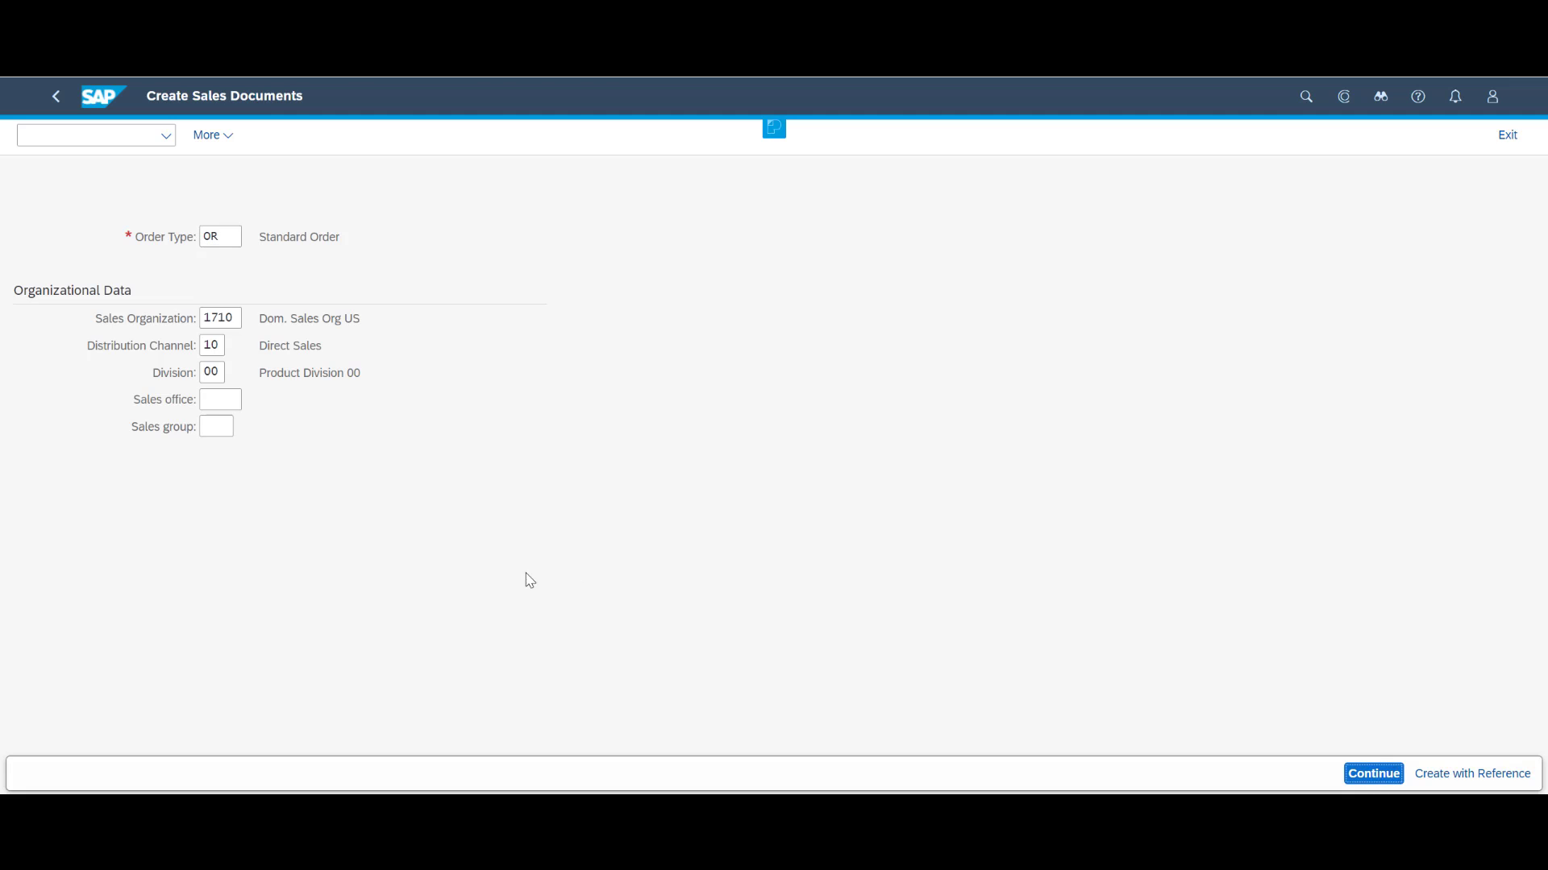
- Create standard sales order (type OR) for 10 PC EWM-A80, date 15.02.2021, acknowledging the billing date notice
{"action": "left_click", "coordinate": [1370, 774]}
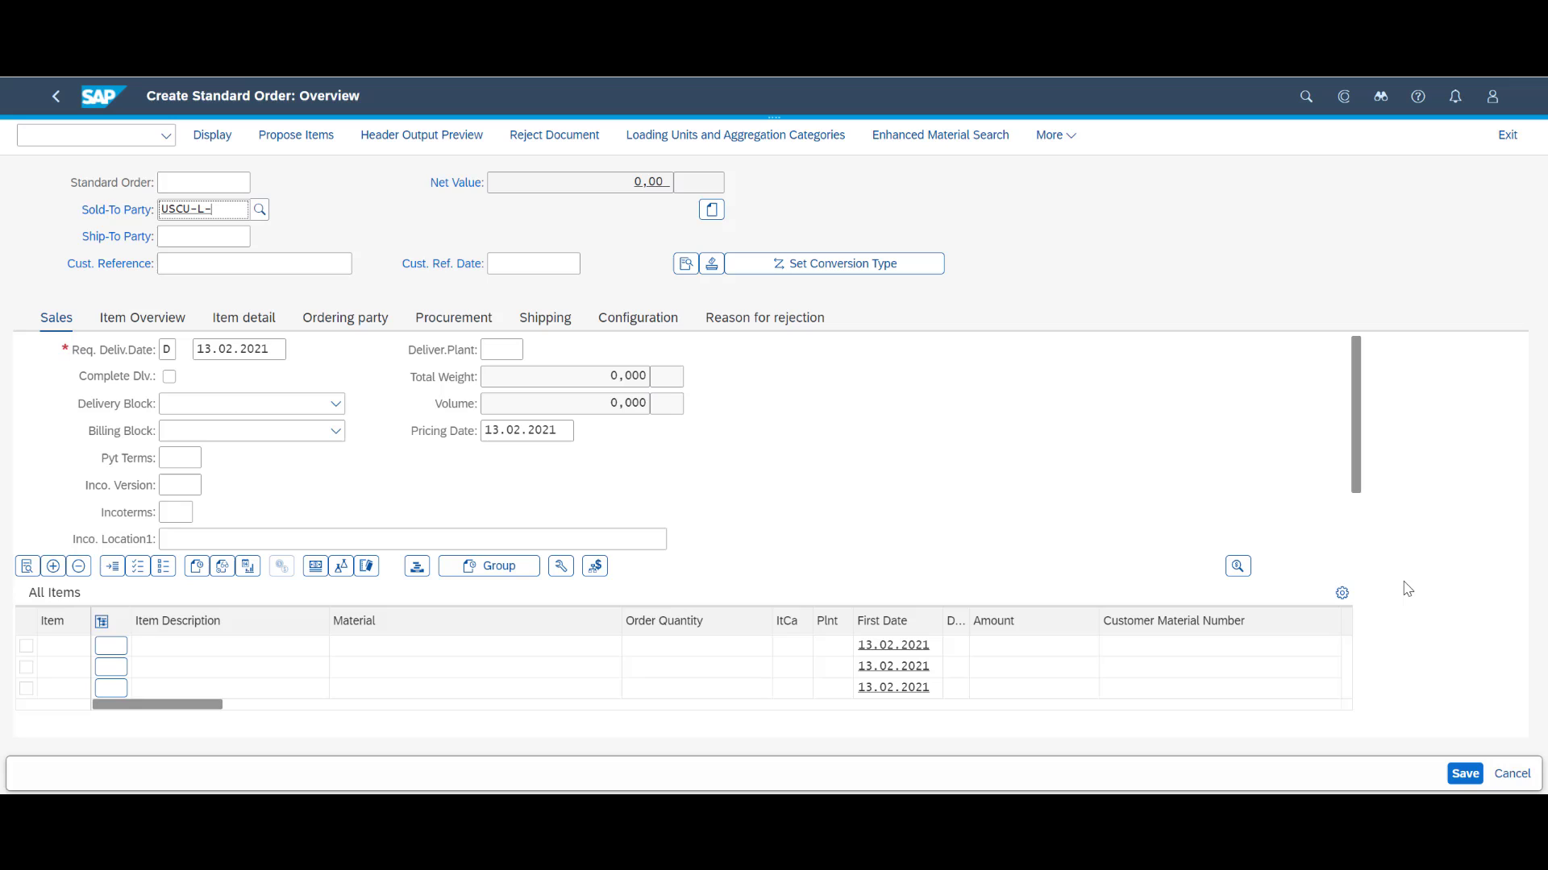
{"action": "type", "text": "Trd"}
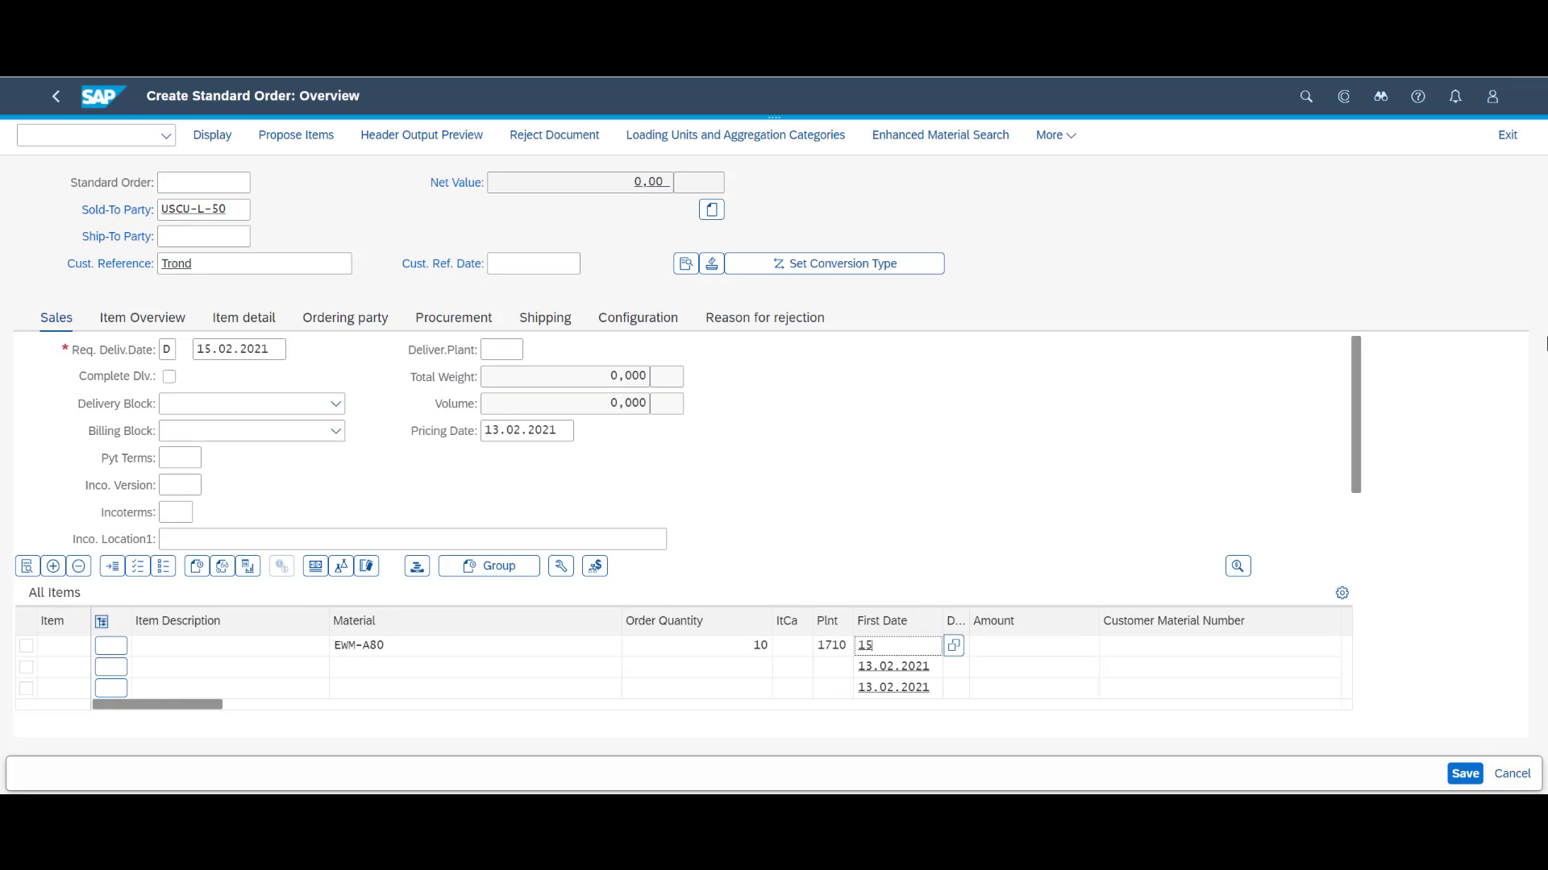
{"action": "type", "text": "15.02.2021"}
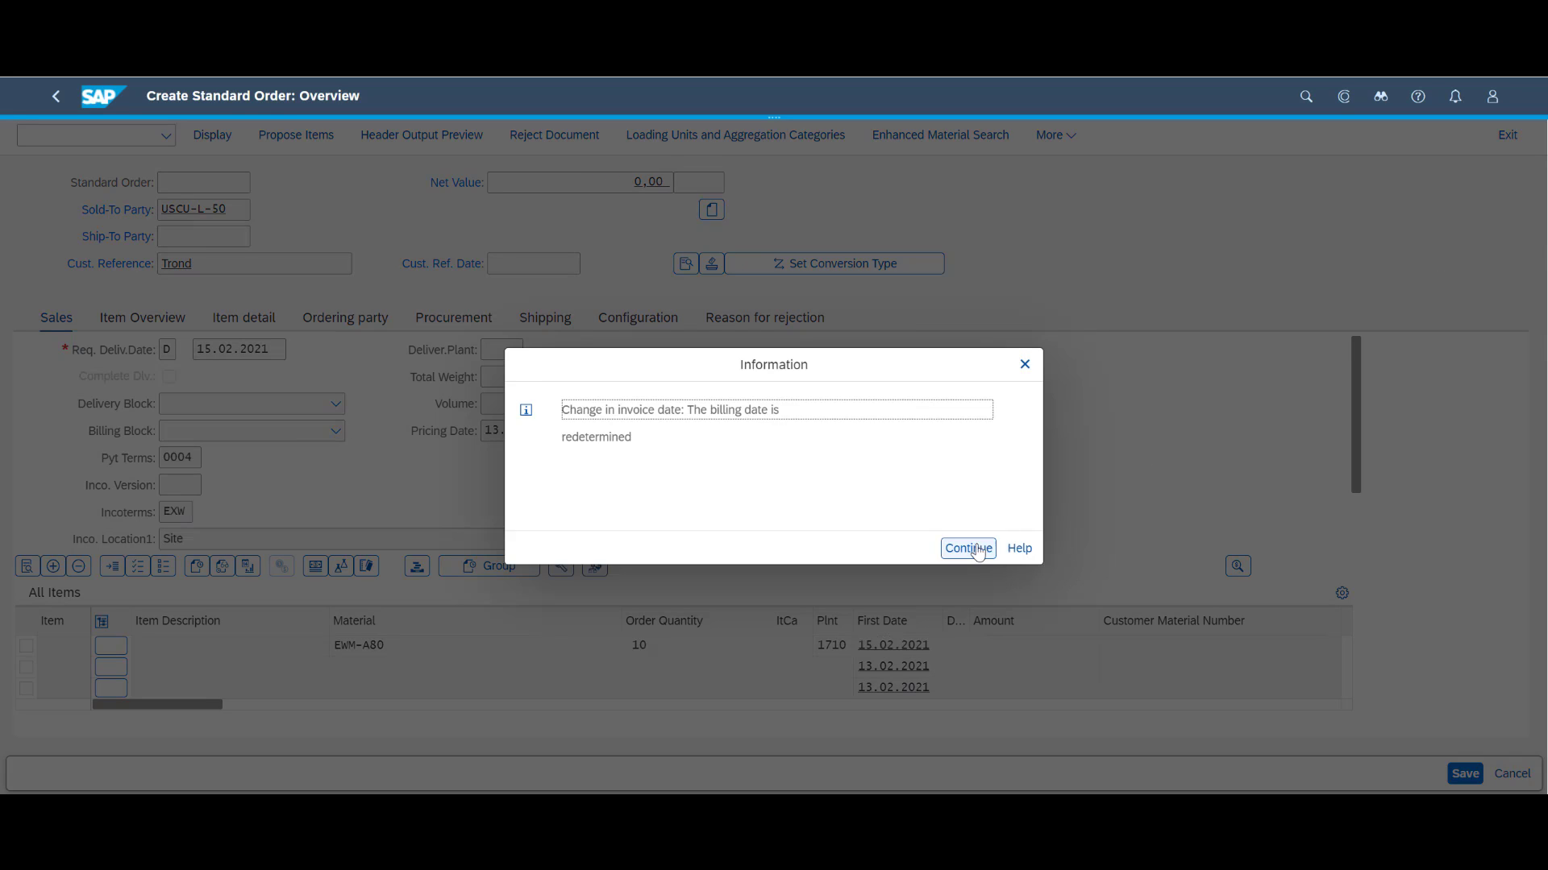
{"action": "left_click", "coordinate": [965, 548]}
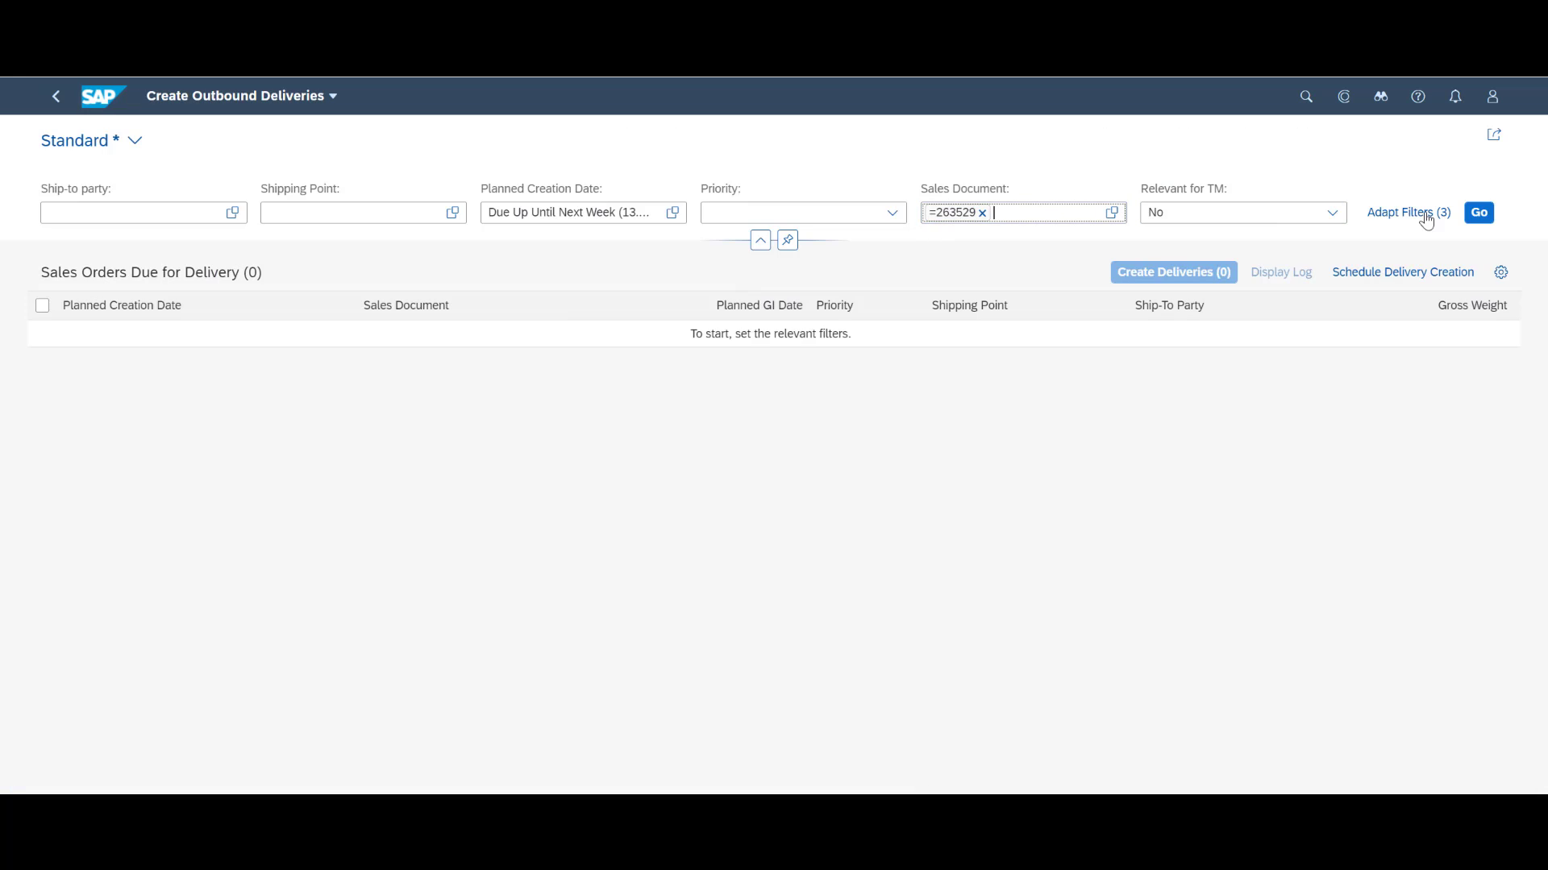
- Create the outbound delivery for sales order 263529 and display the delivery creation log
{"action": "left_click", "coordinate": [1478, 213]}
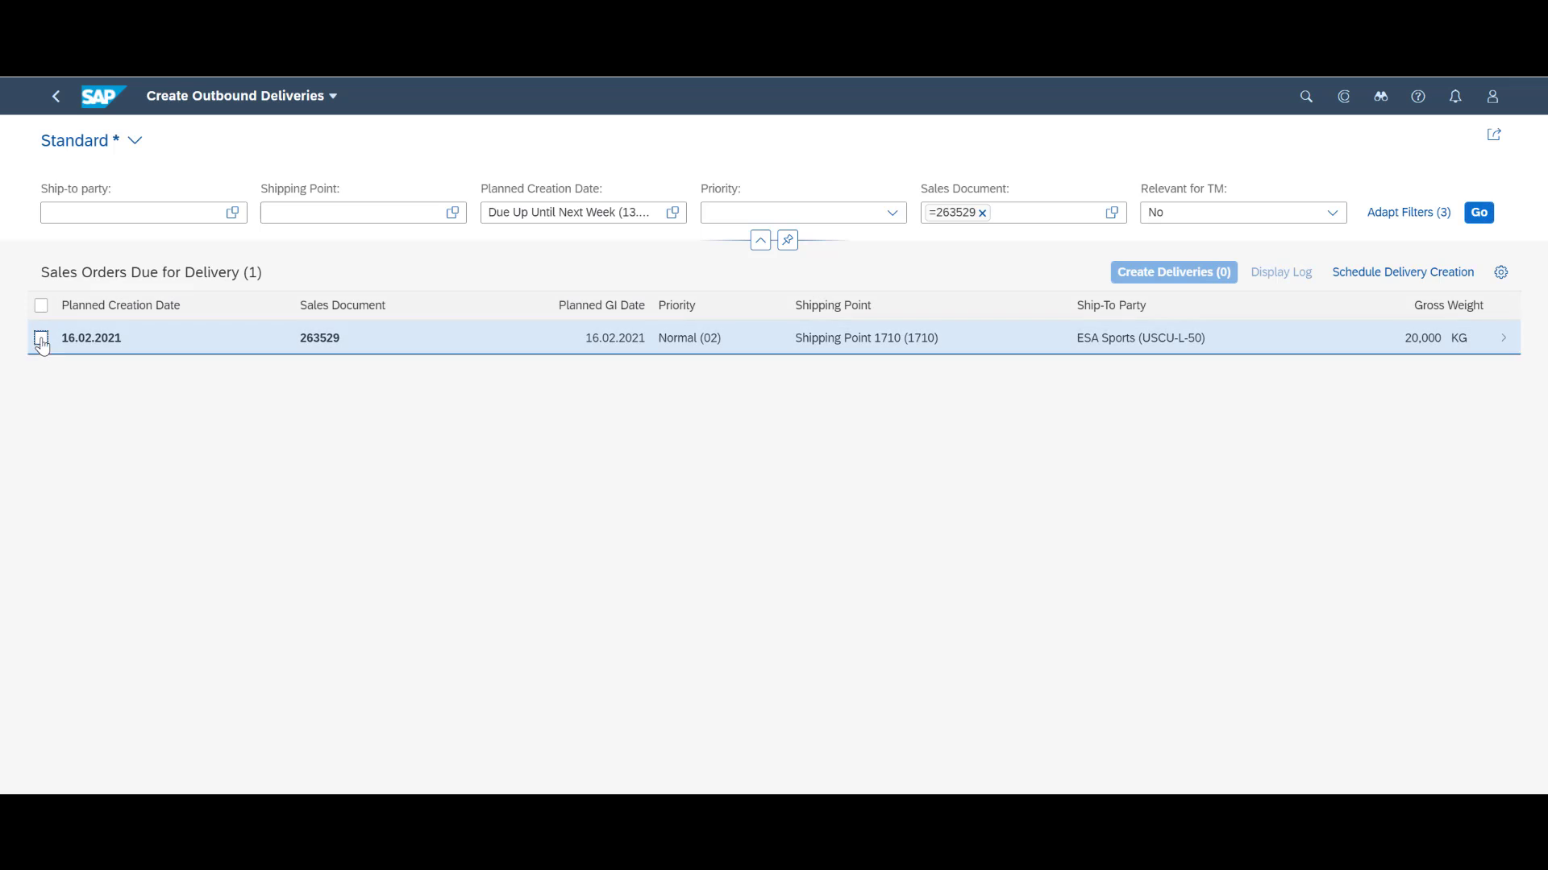
{"action": "left_click", "coordinate": [40, 337]}
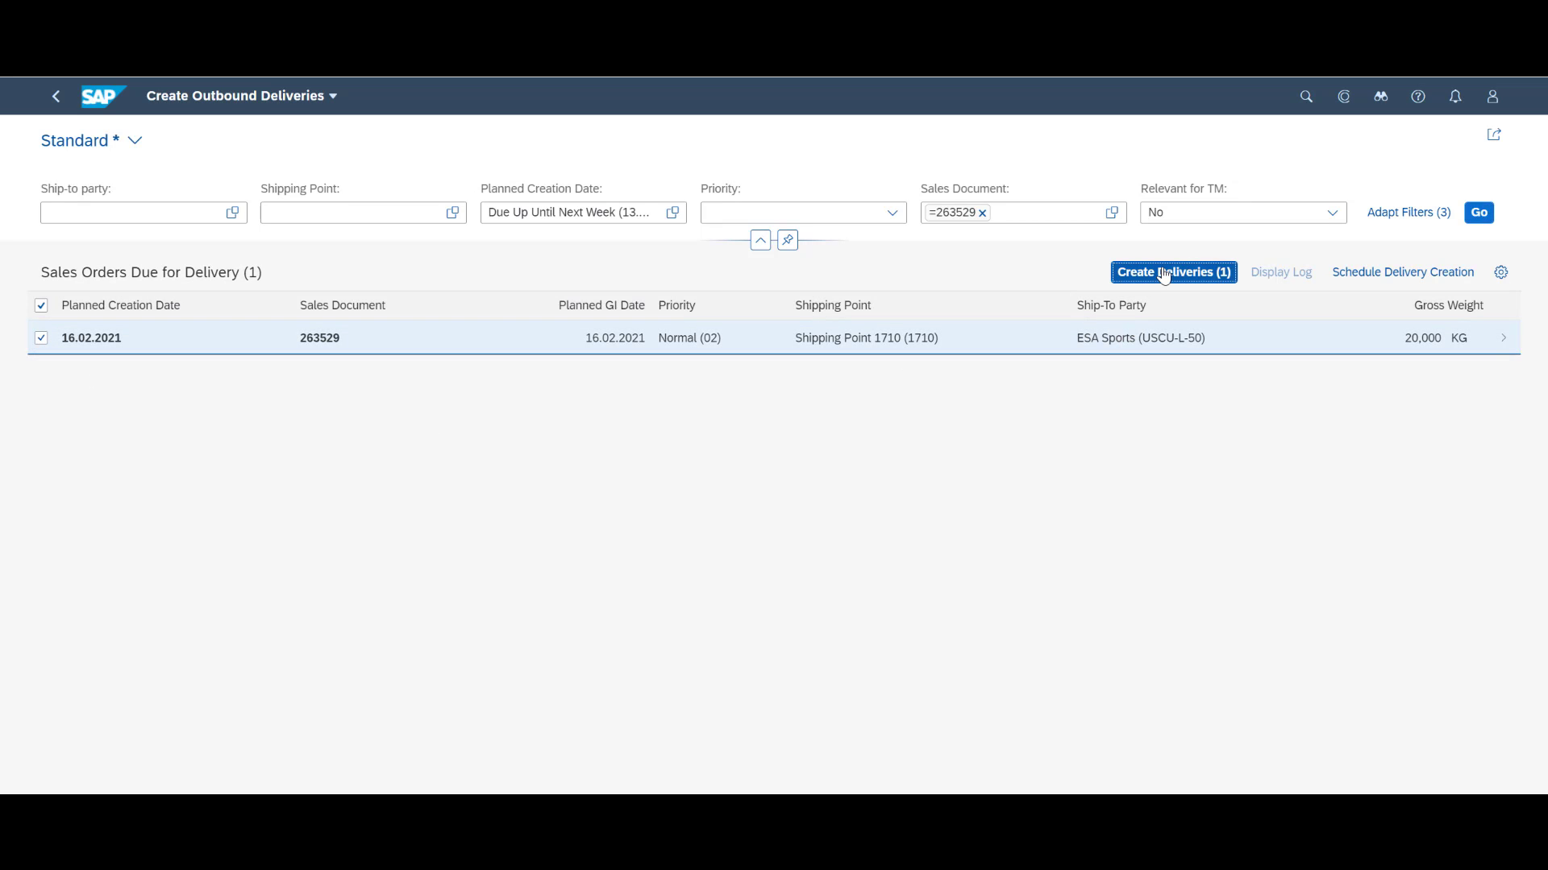
{"action": "left_click", "coordinate": [1172, 273]}
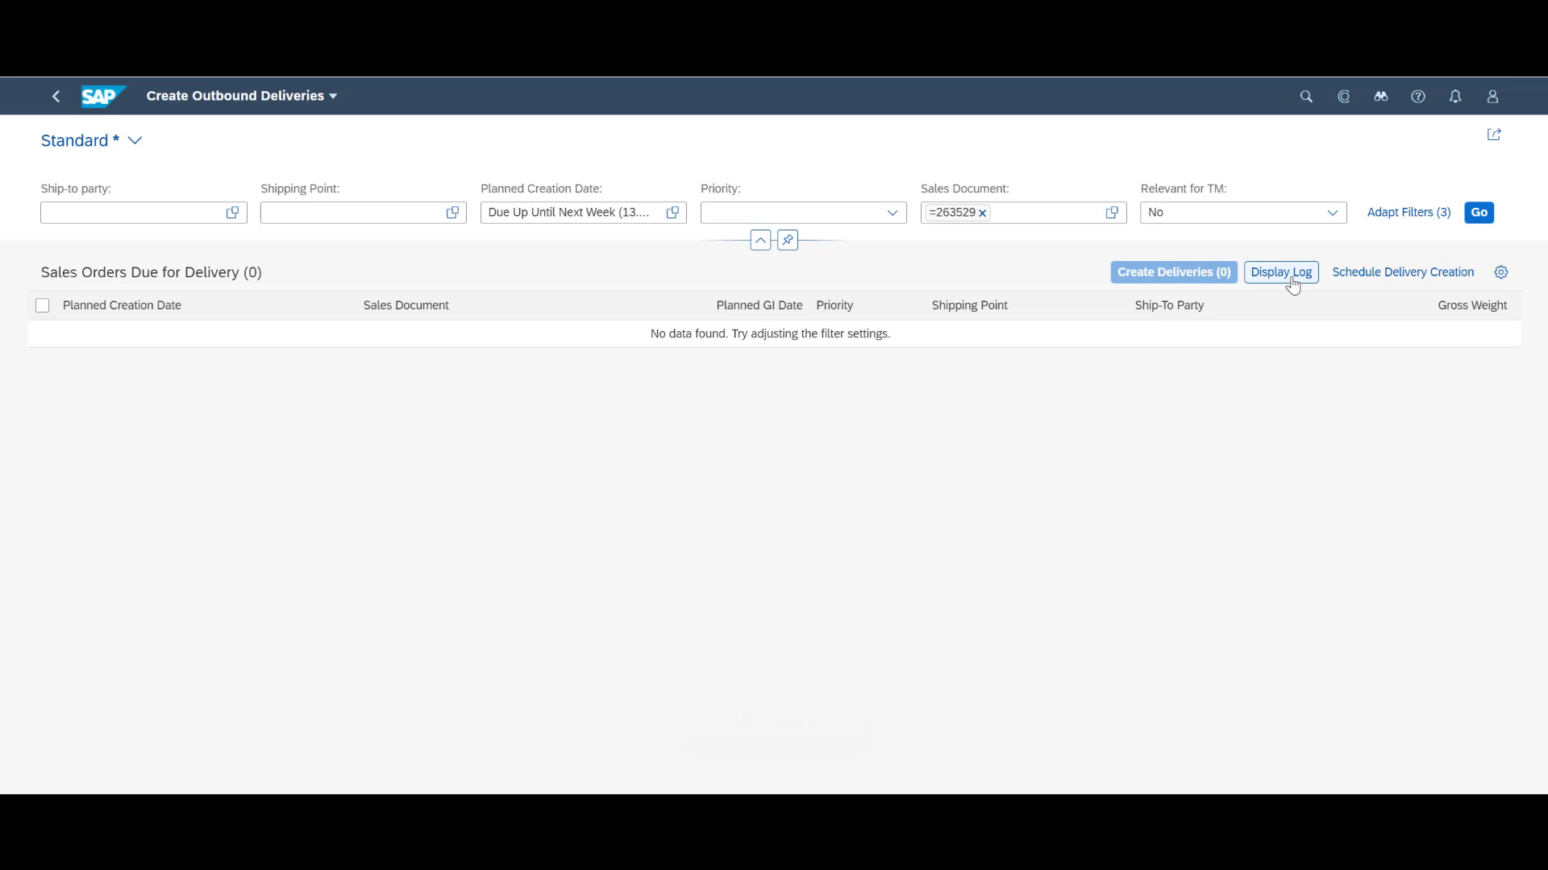
{"action": "left_click", "coordinate": [1280, 271]}
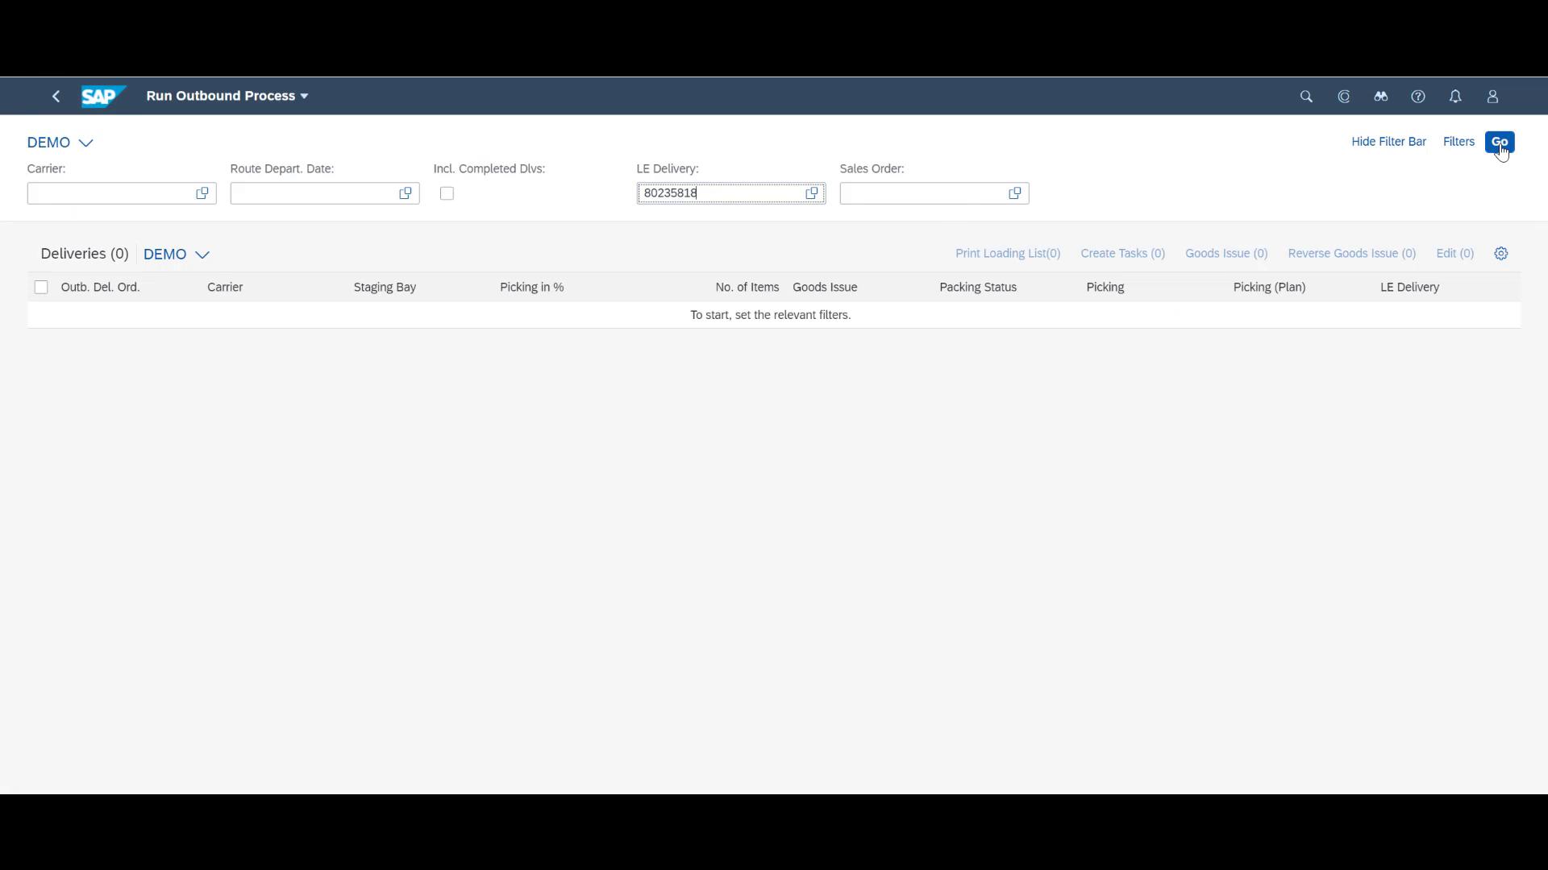
- Create warehouse tasks for delivery 21805 and review task 100015403 picking EWM-A80 from GR-CROSS-DOCK to GI-YDO1
{"action": "left_click", "coordinate": [1498, 142]}
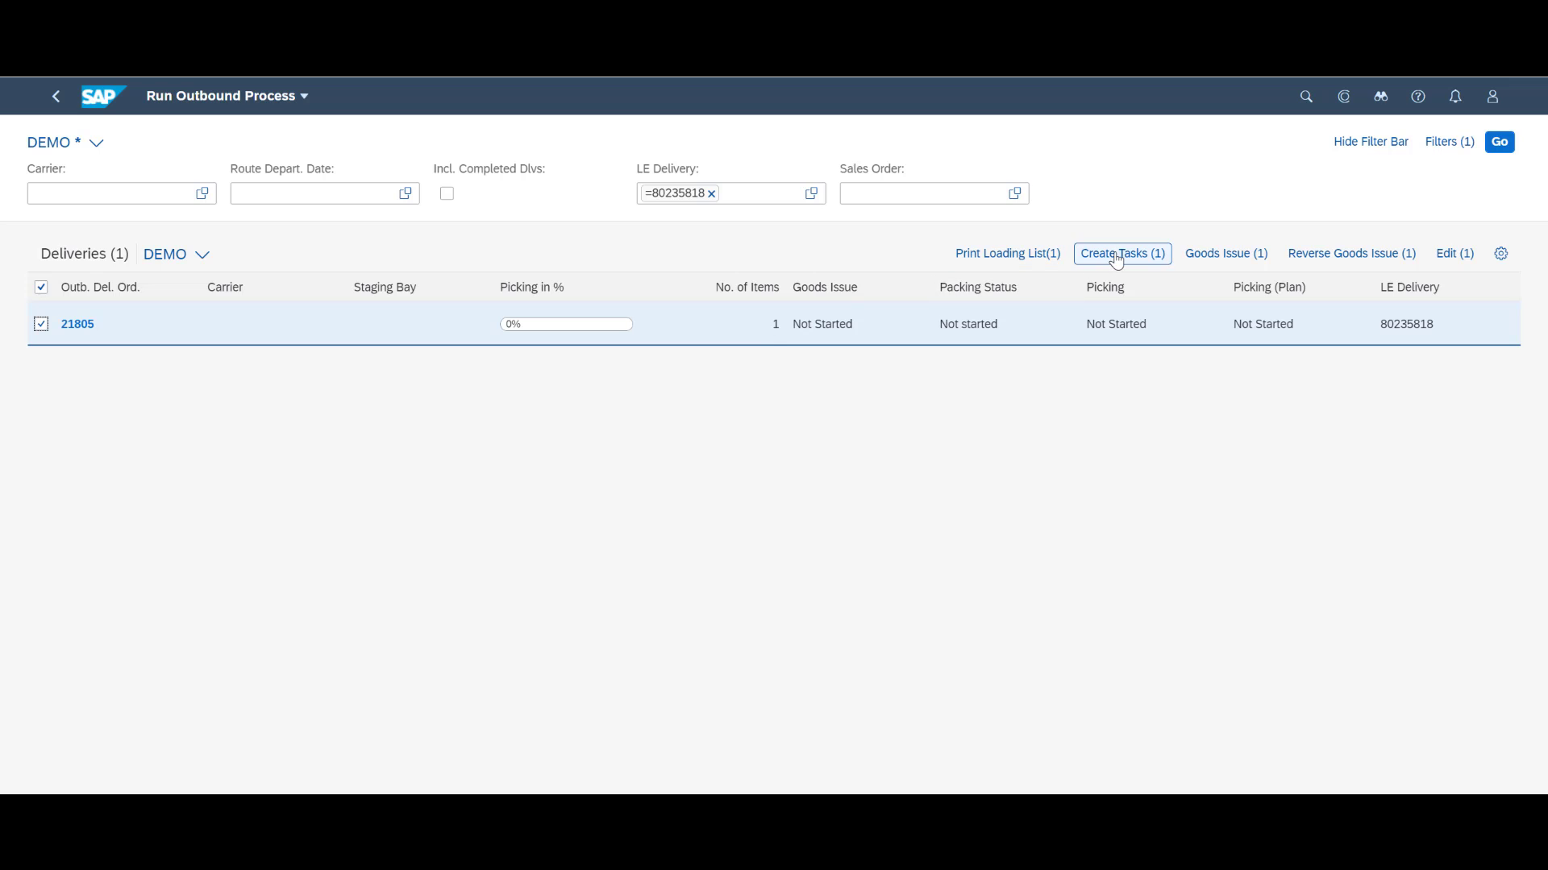
{"action": "left_click", "coordinate": [1122, 253]}
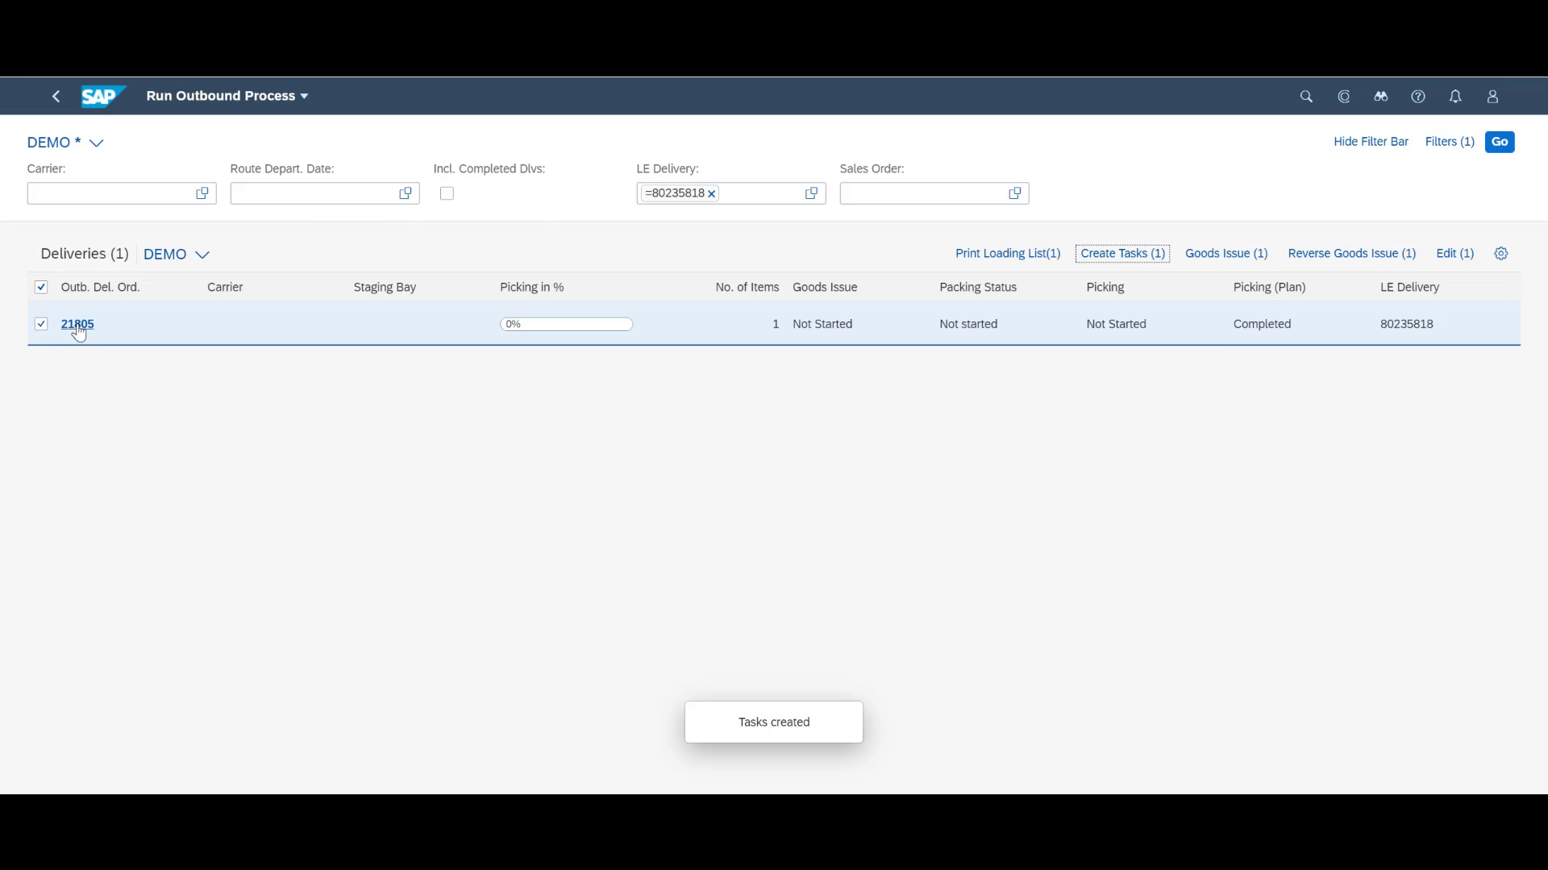
{"action": "left_click", "coordinate": [77, 324]}
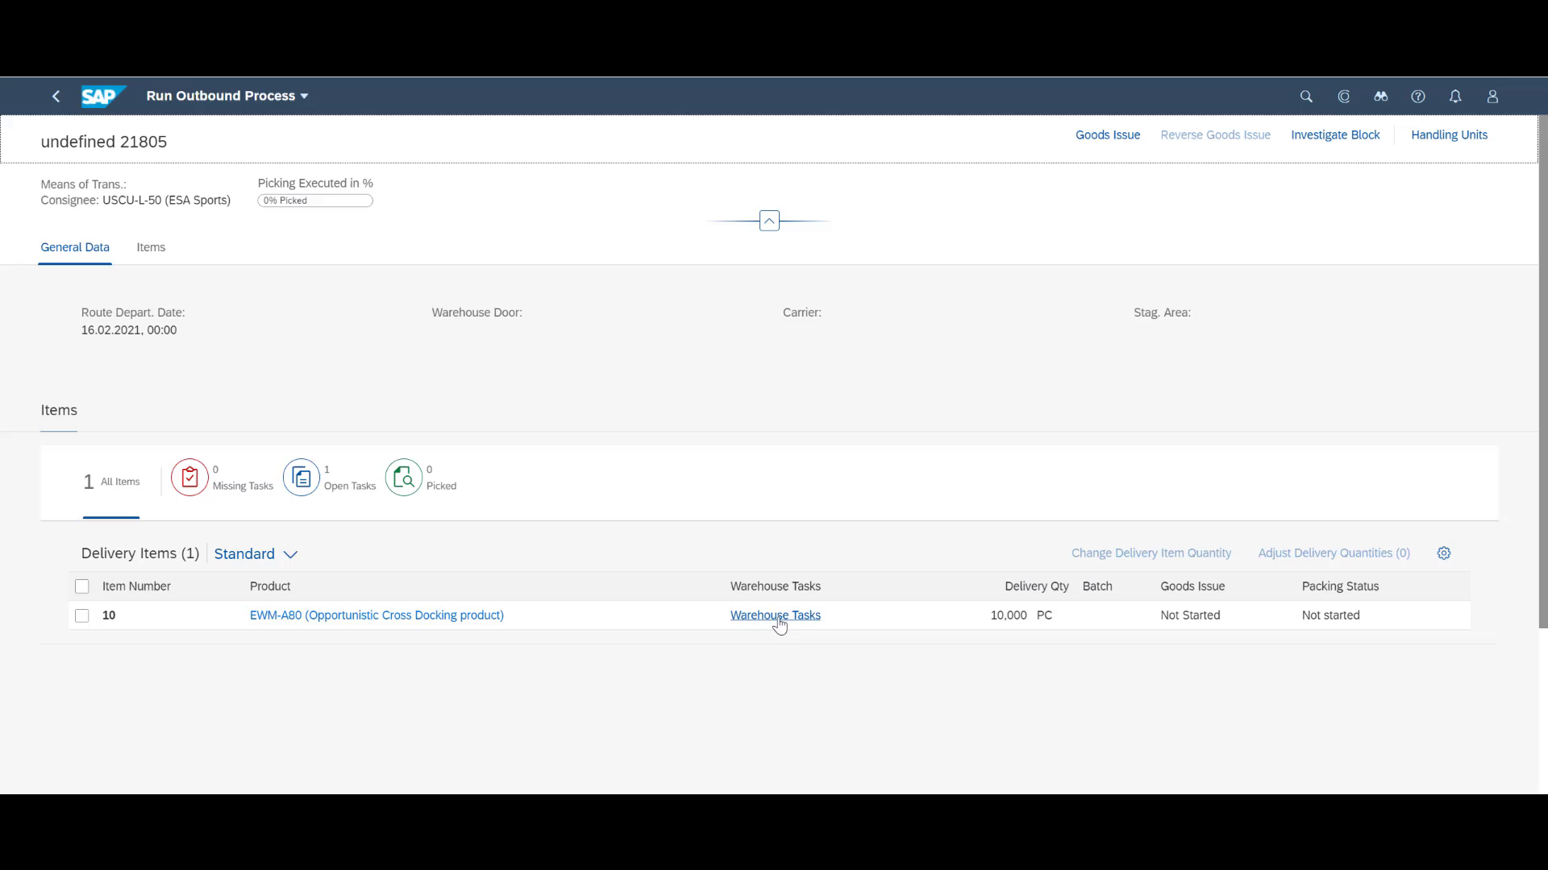
{"action": "left_click", "coordinate": [776, 615]}
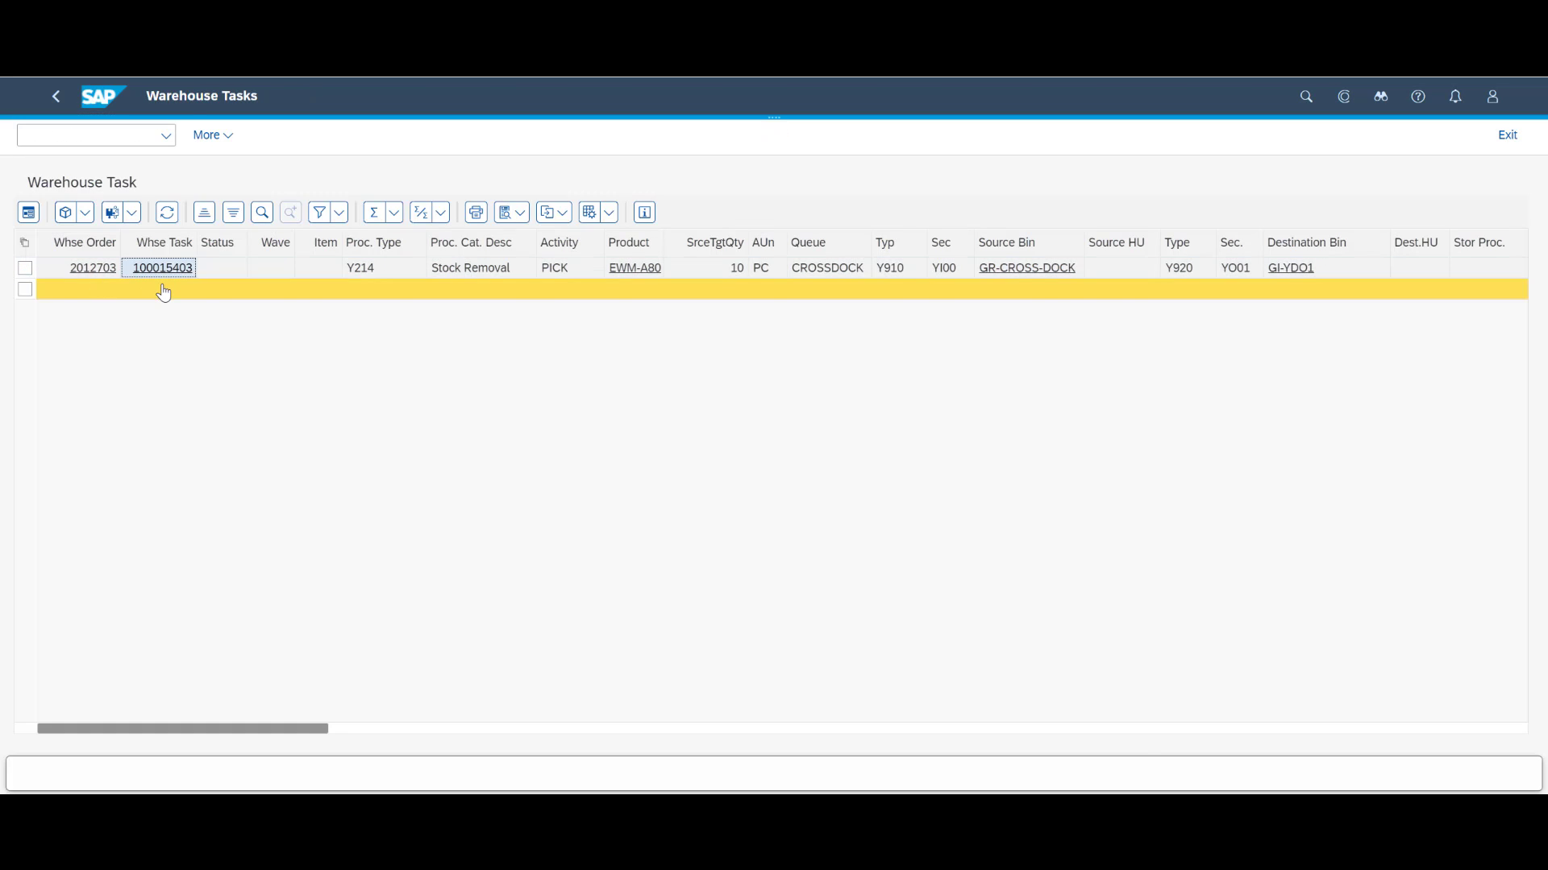
{"action": "left_click", "coordinate": [162, 268]}
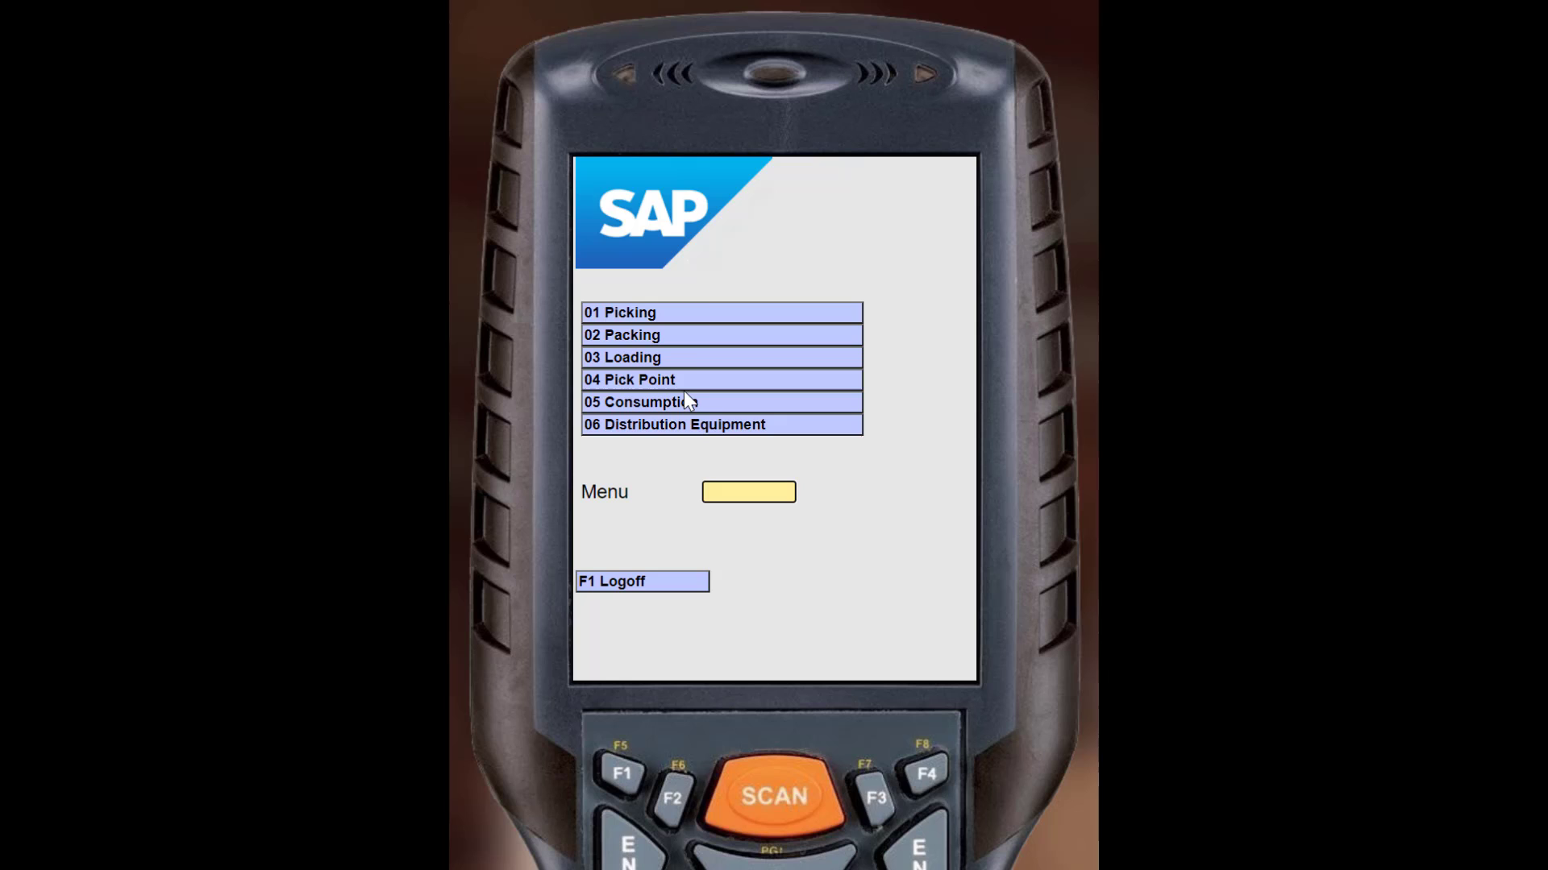
- RF-pick warehouse order 2012703 to bin GI-YDO1 confirming LPN 810501
{"action": "left_click", "coordinate": [619, 311]}
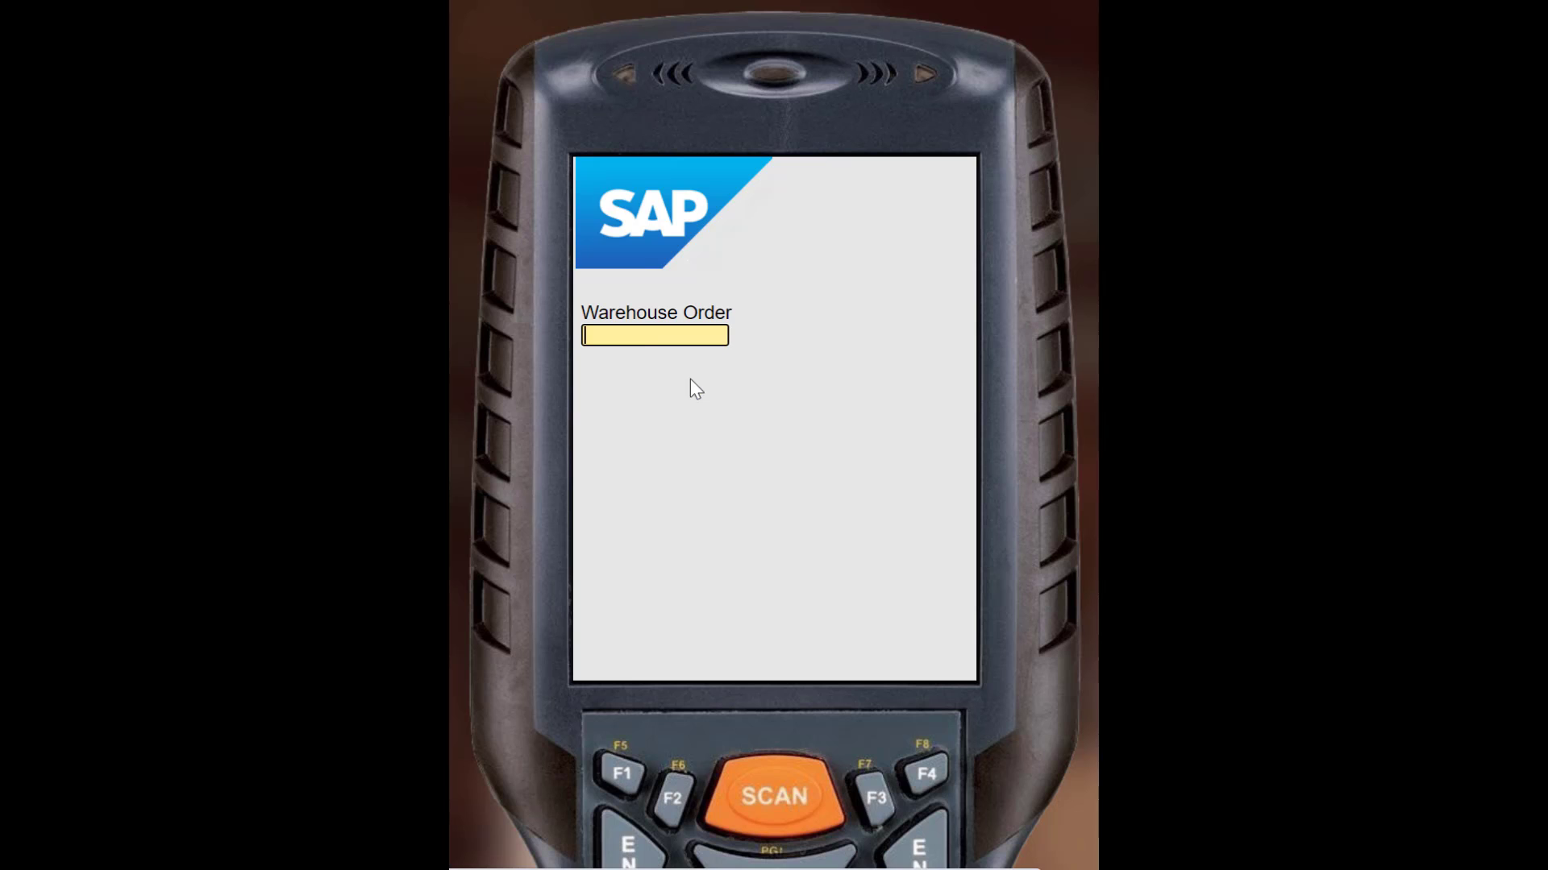
{"action": "type", "text": "2012703"}
{"action": "type", "text": "GI-YDO1"}
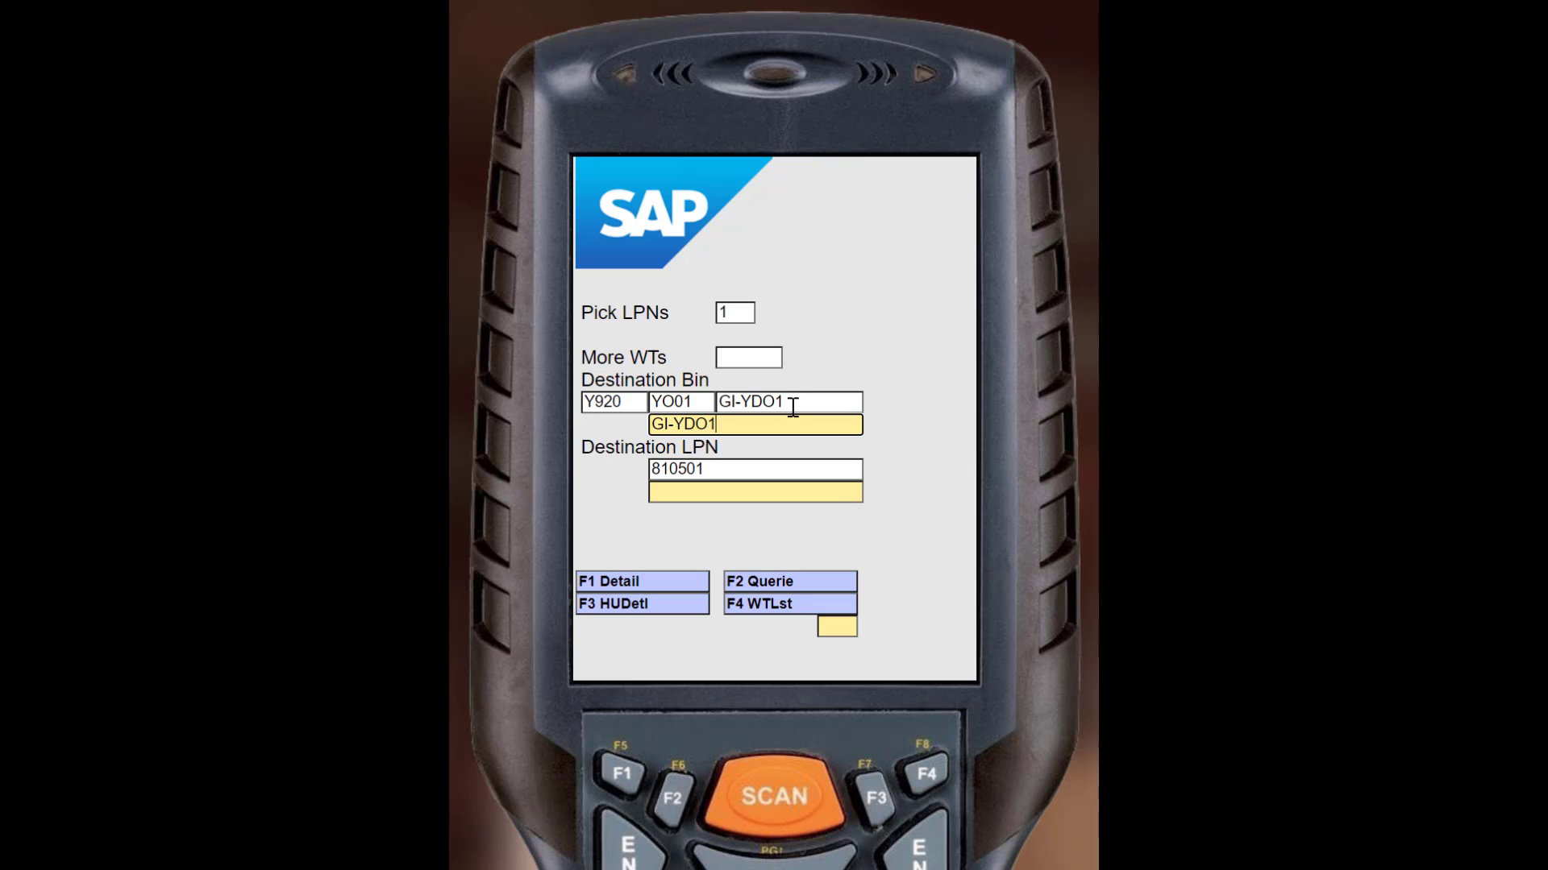
{"action": "type", "text": "810501"}
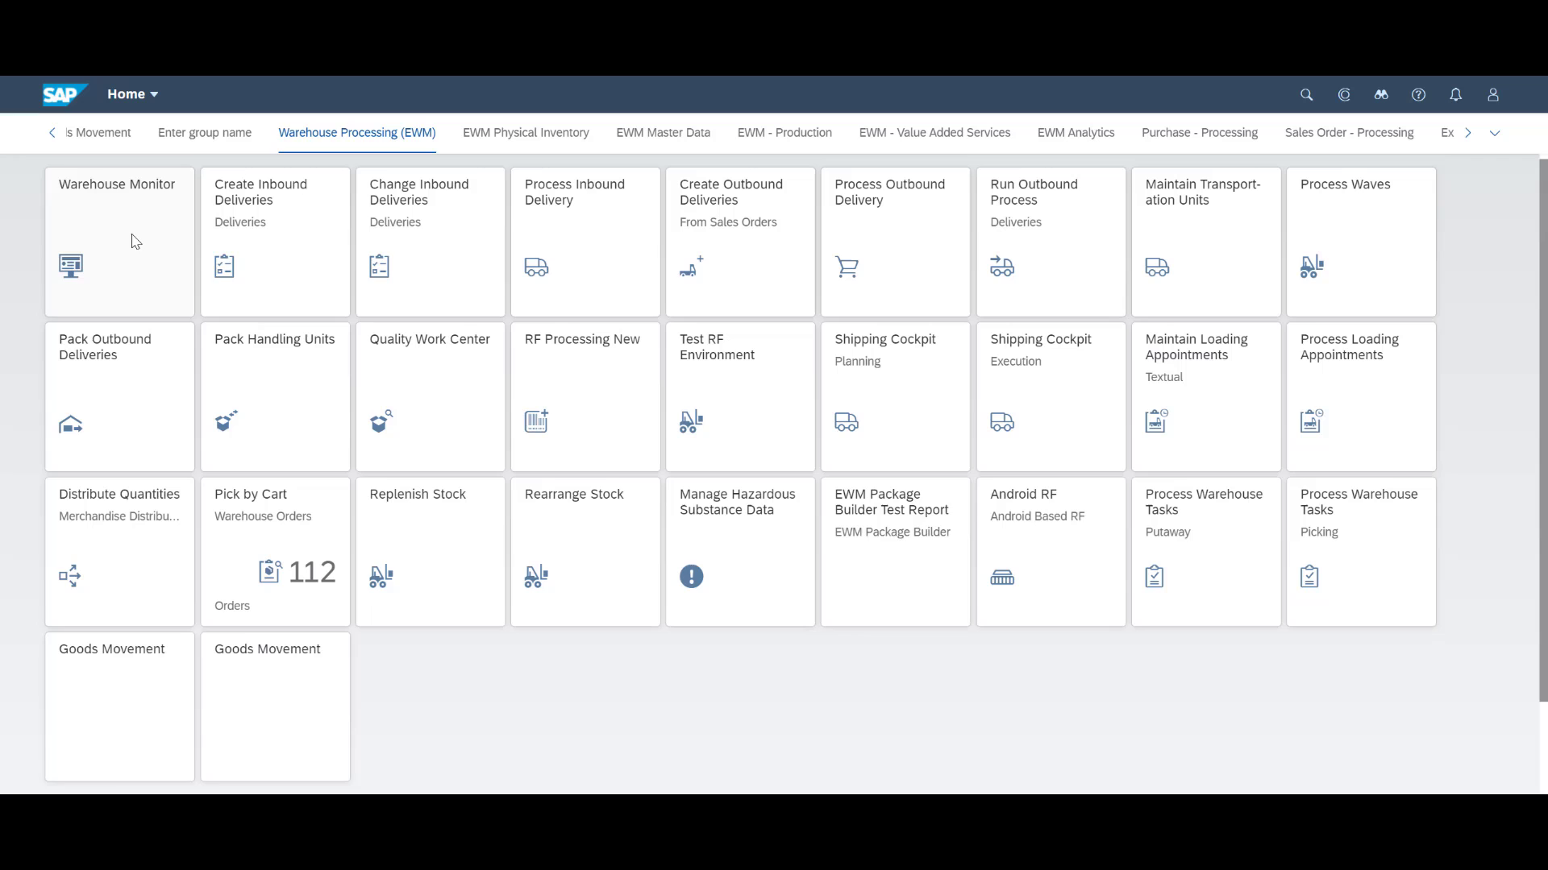
- Bring up the available bin stock query for product EWM-A80 in the warehouse monitor
{"action": "left_click", "coordinate": [118, 241]}
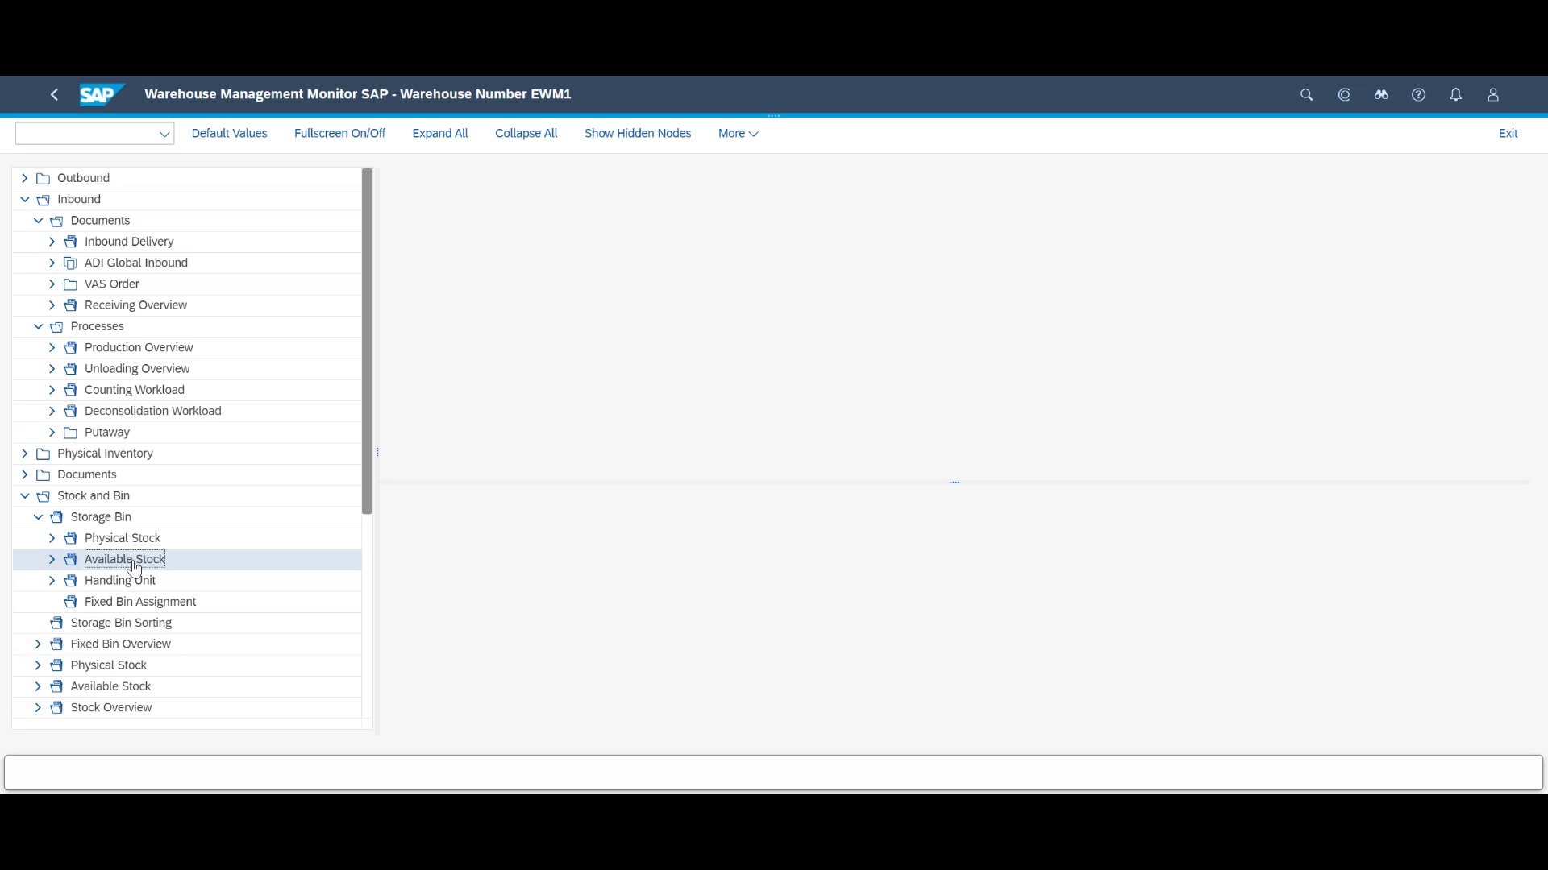
{"action": "double_click", "coordinate": [124, 559]}
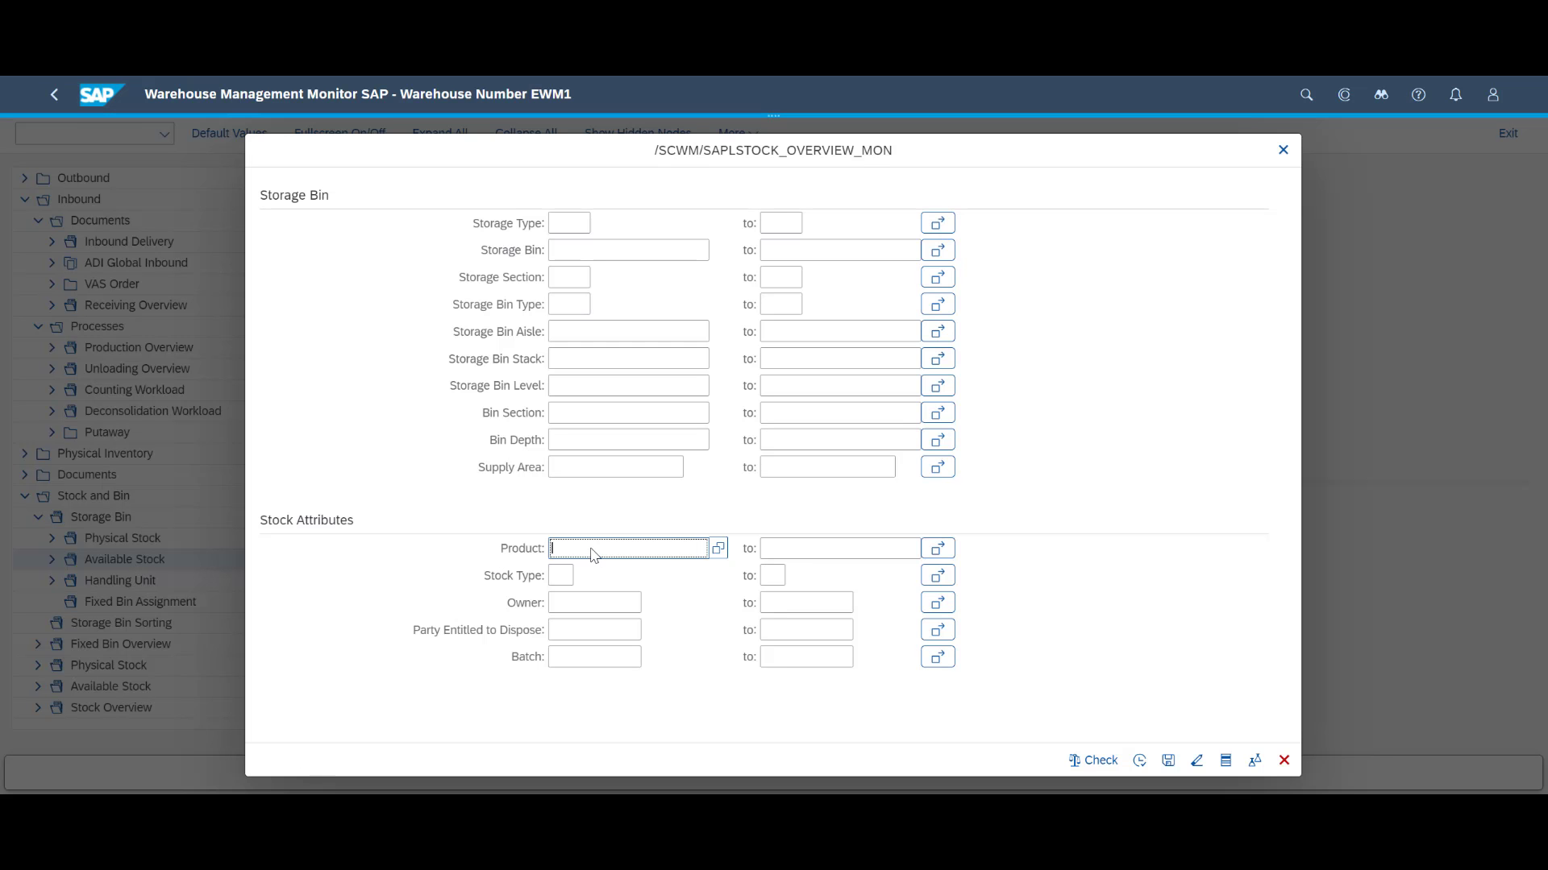
{"action": "type", "text": "EWM-"}
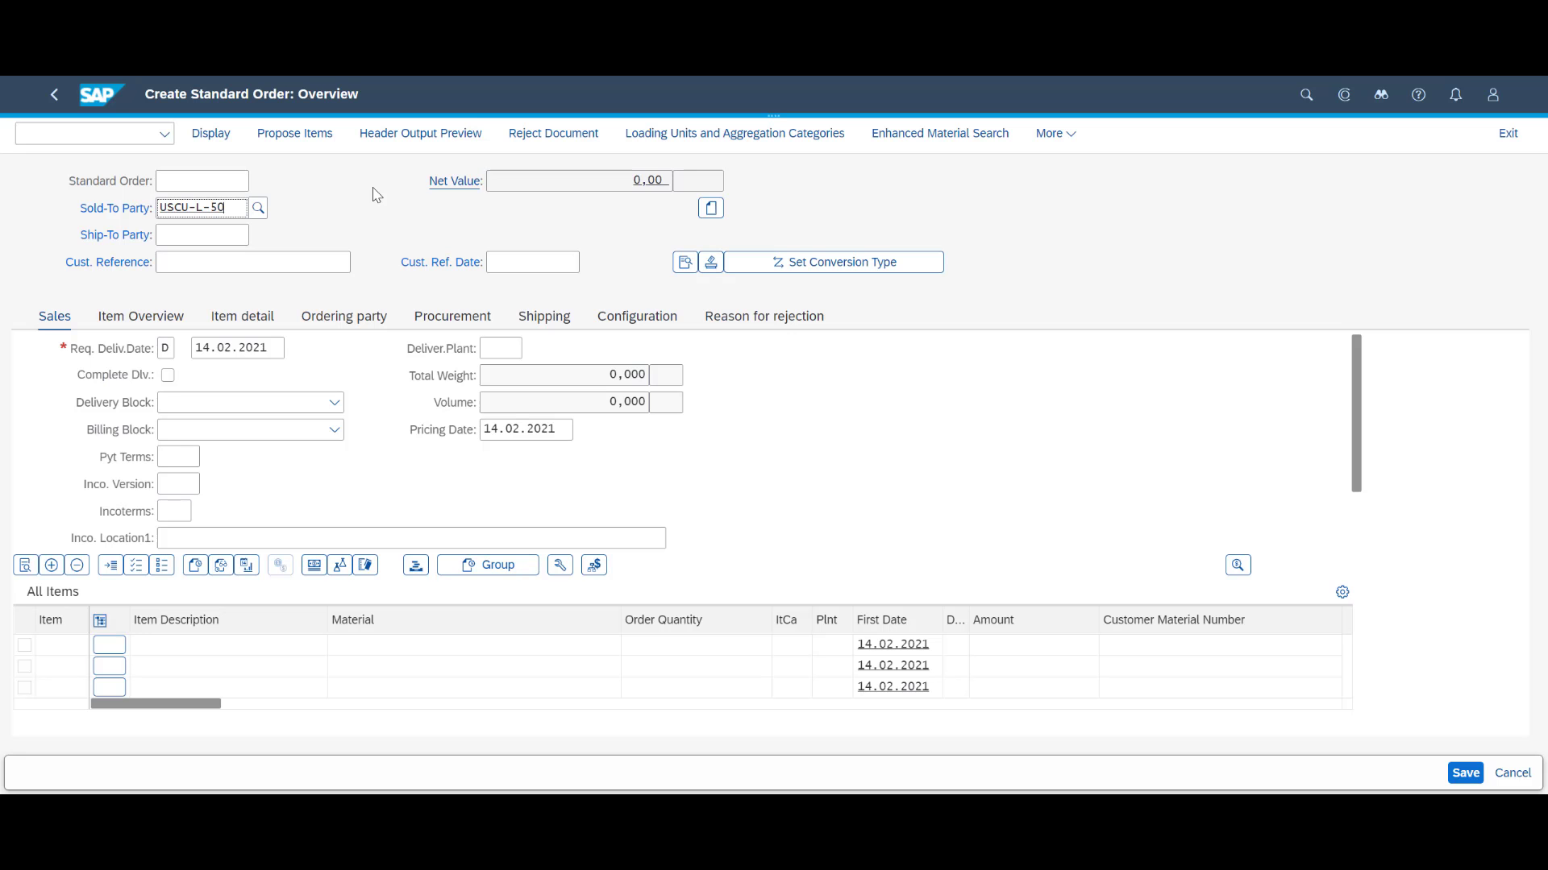
- Save sales order 263677 for USCU-L-50 with 10 pieces of EWM-A80 from plant 1710
{"action": "type", "text": "EwM"}
{"action": "left_click", "coordinate": [898, 644]}
{"action": "type", "text": "1"}
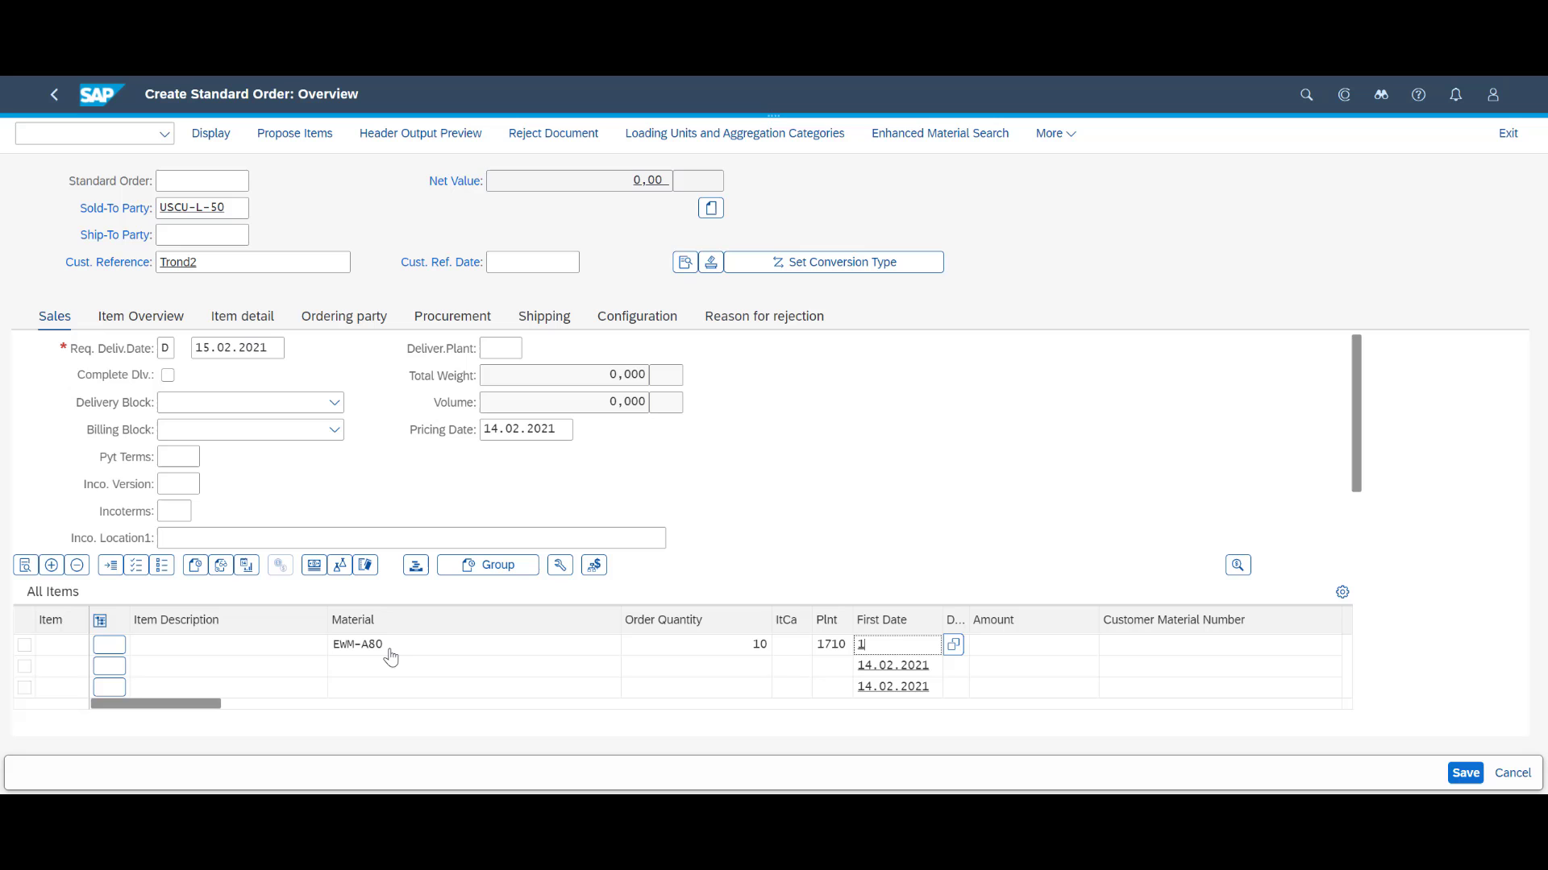
{"action": "left_click", "coordinate": [1466, 773]}
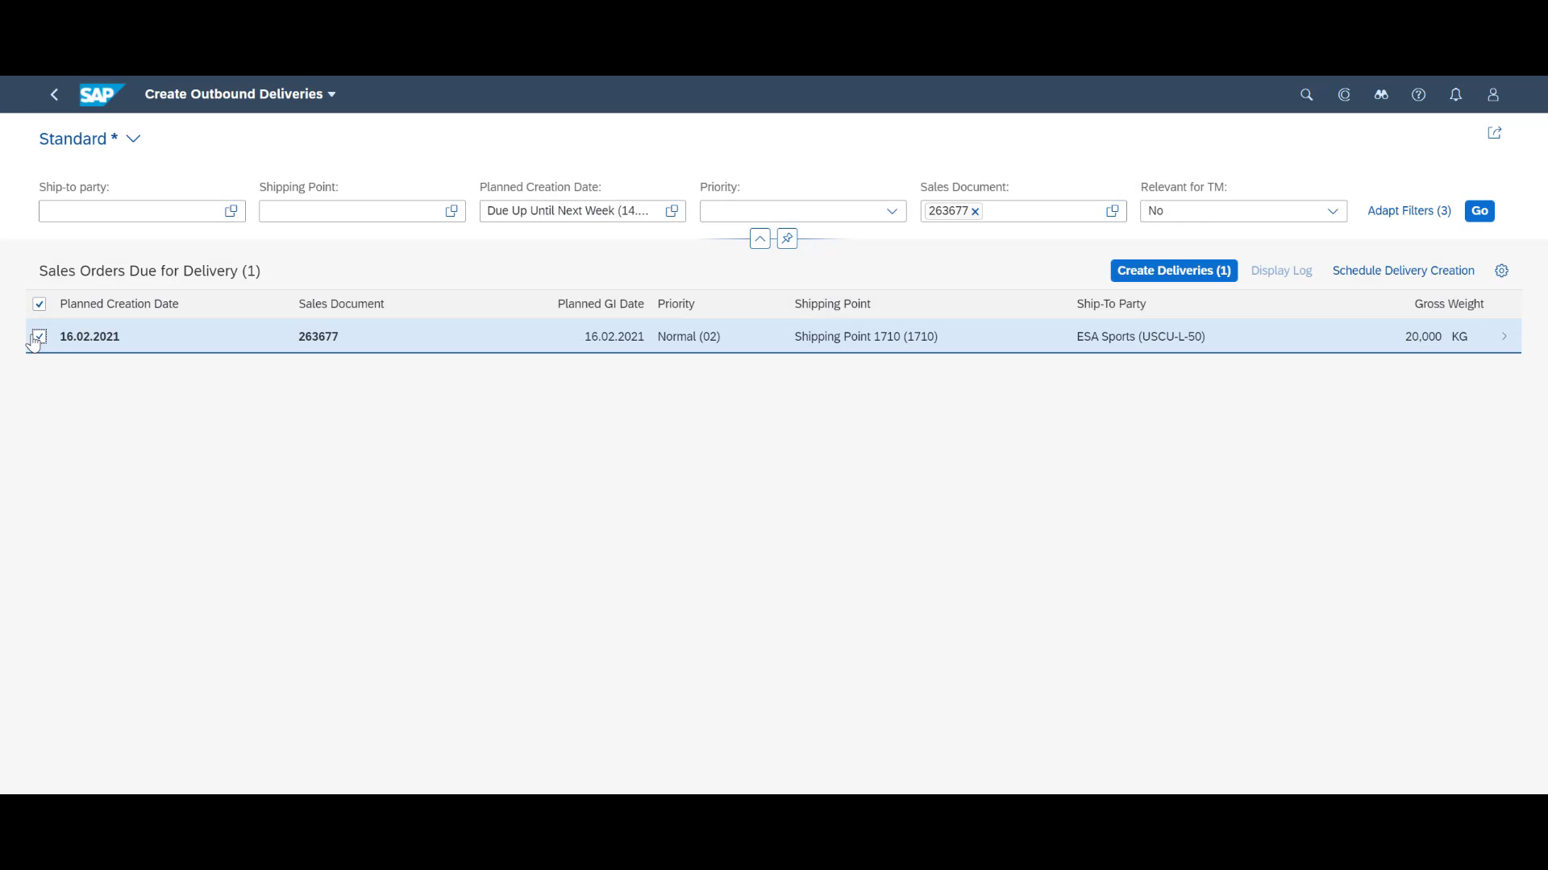
- Create outbound delivery 80236039 for order 263677 and show its picking task from bin 021.01.02.01 to PACK_BIN
{"action": "left_click", "coordinate": [1172, 271]}
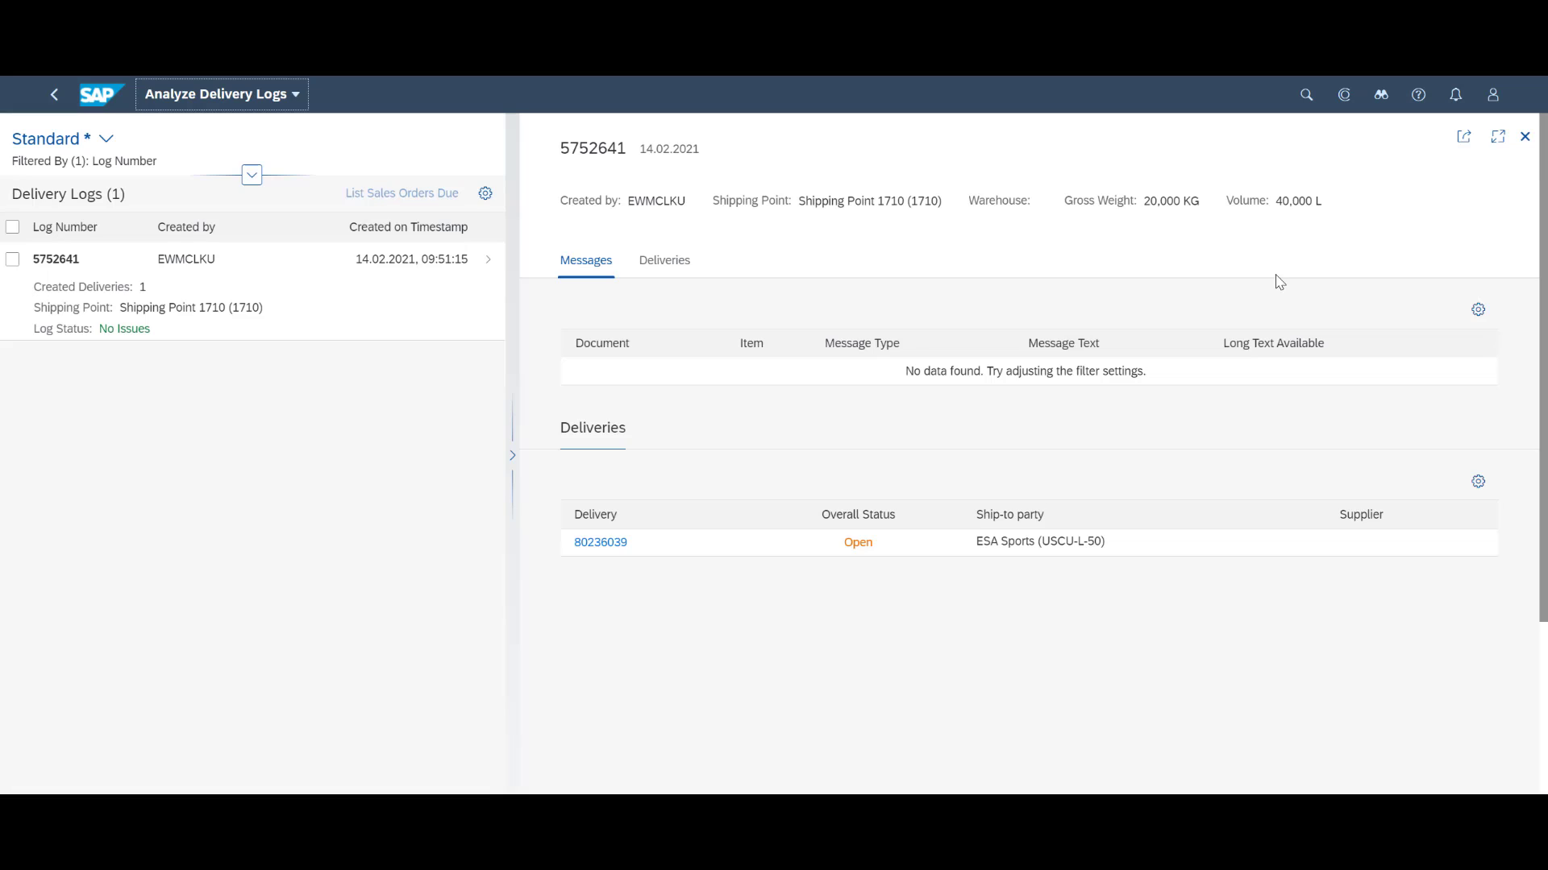
{"action": "left_click", "coordinate": [600, 541]}
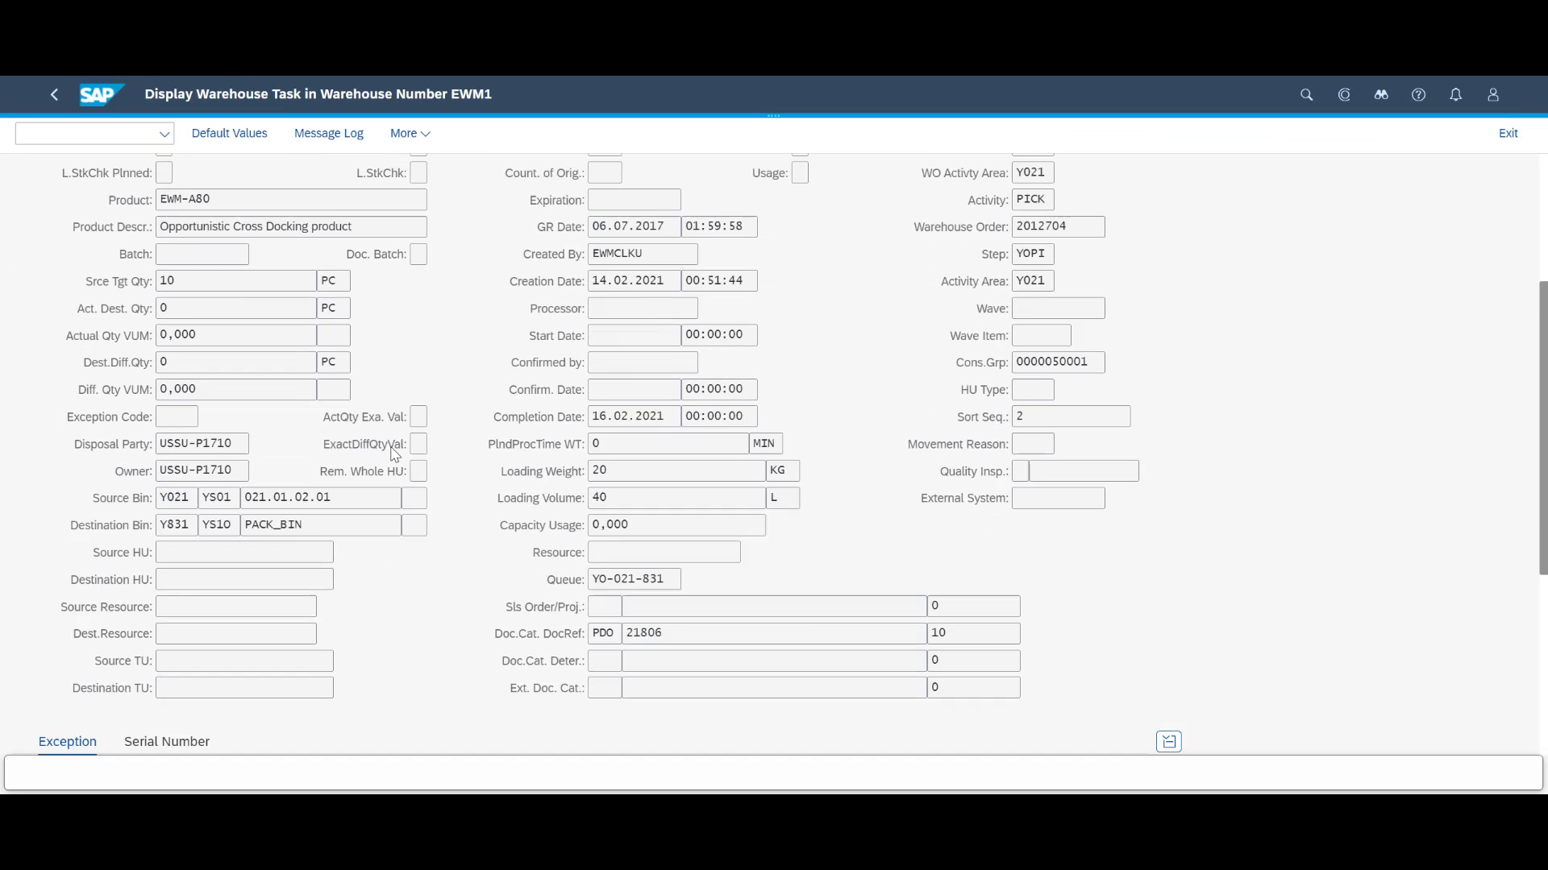
{"action": "scroll", "scroll_direction": "down", "scroll_amount": 3}
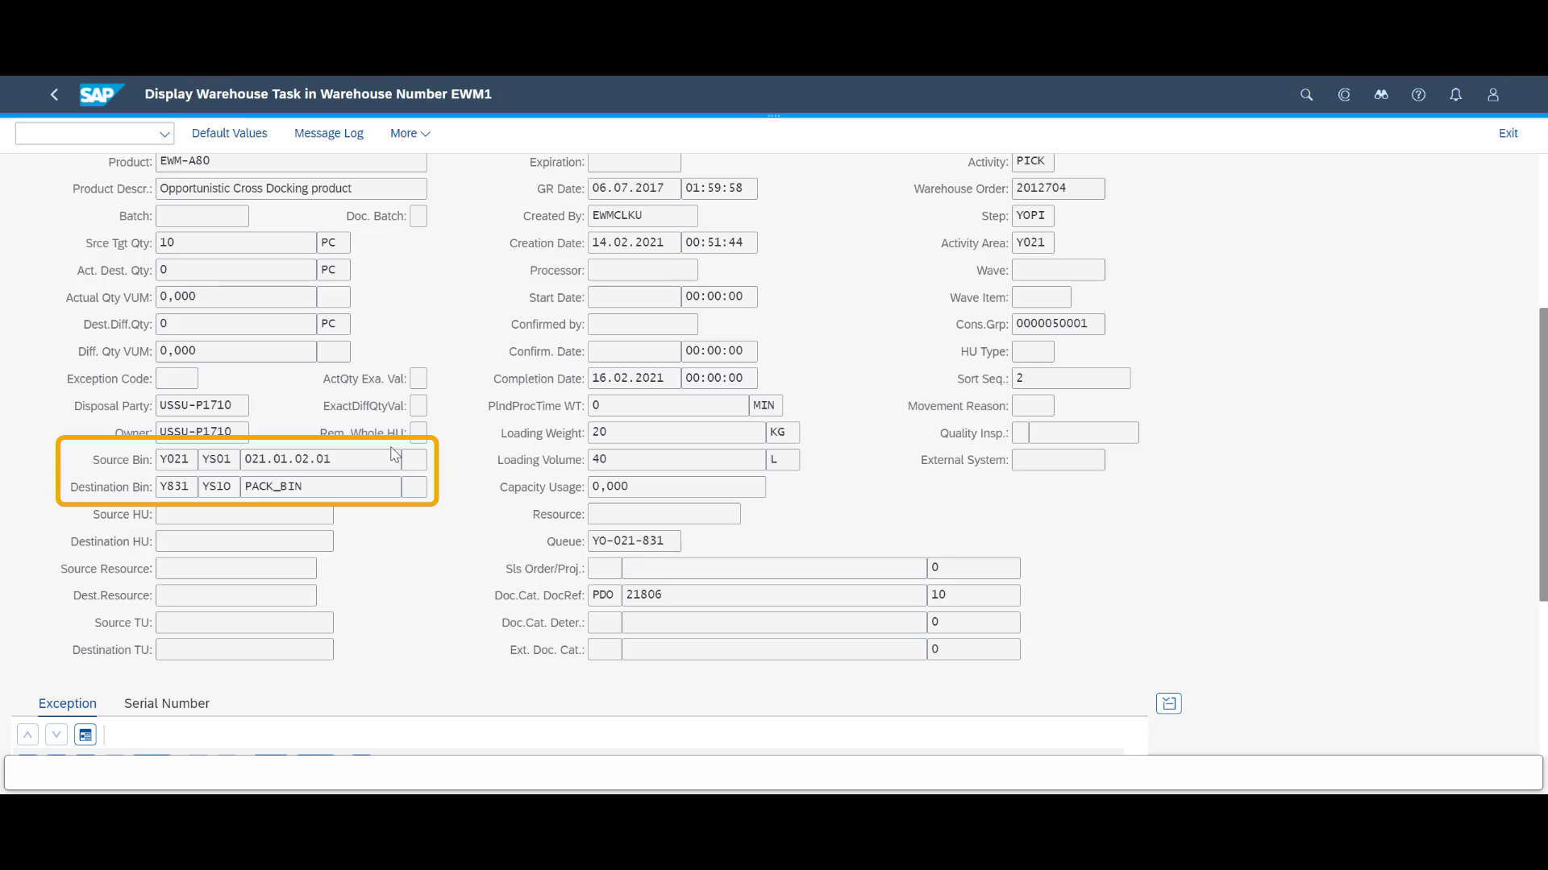